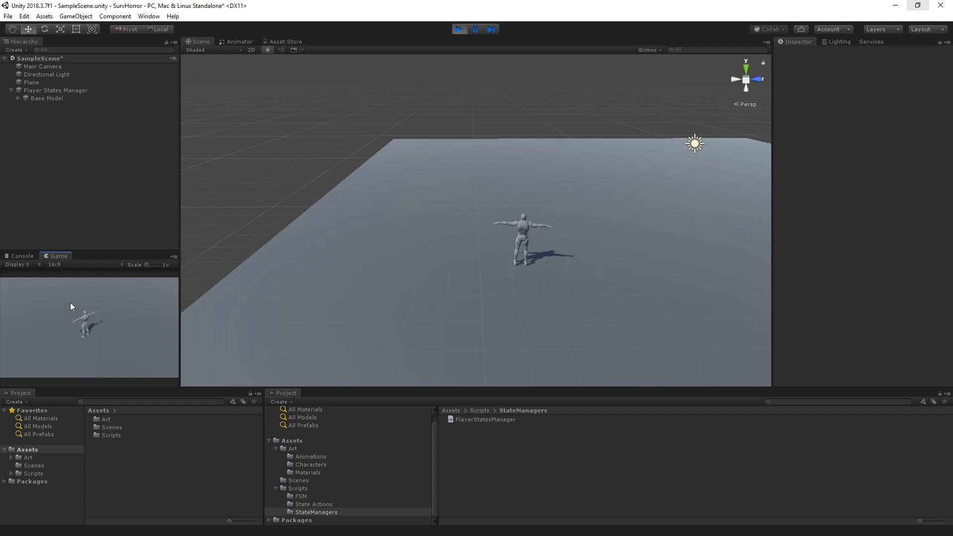
Step: Stop play mode, preview the Walk clip, then create an Animator Controller asset named Player in Art
left_click(460, 28)
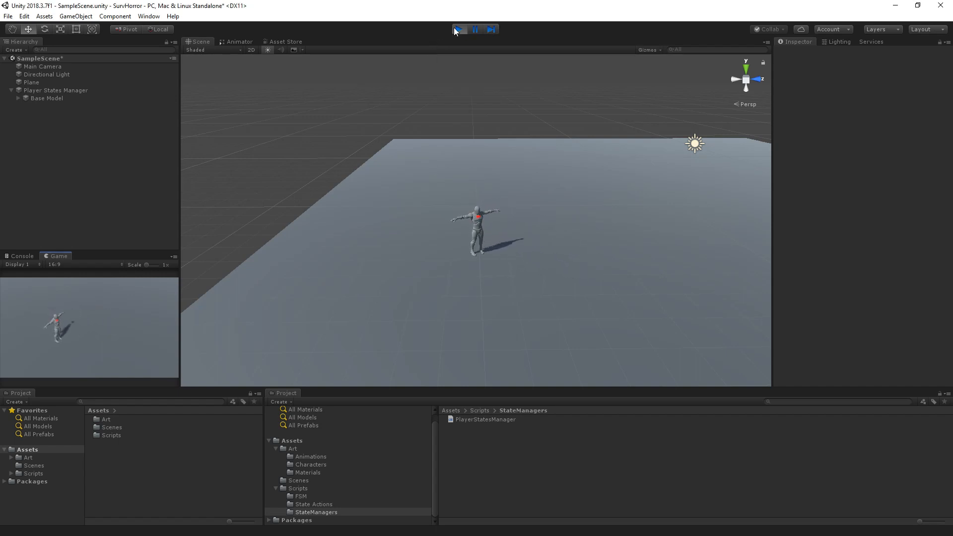
left_click(459, 29)
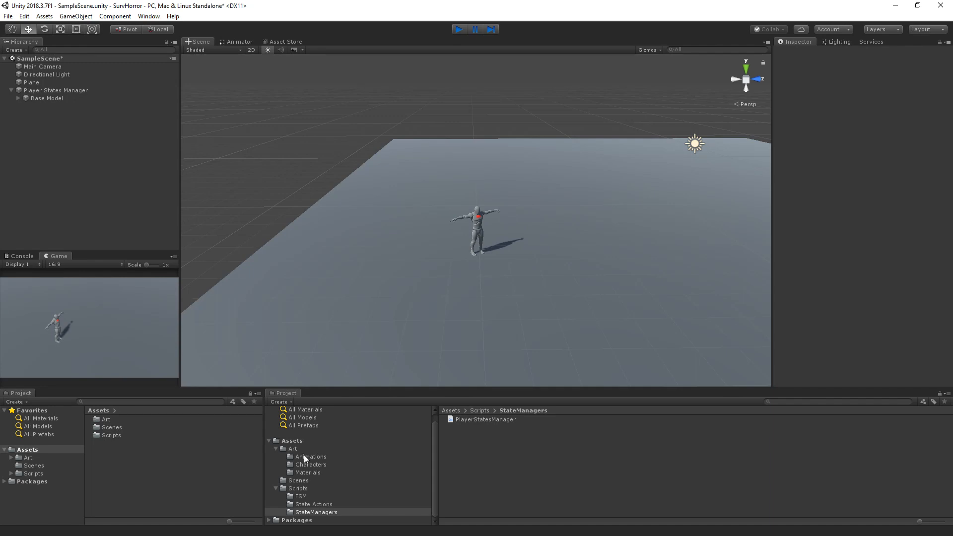
left_click(310, 457)
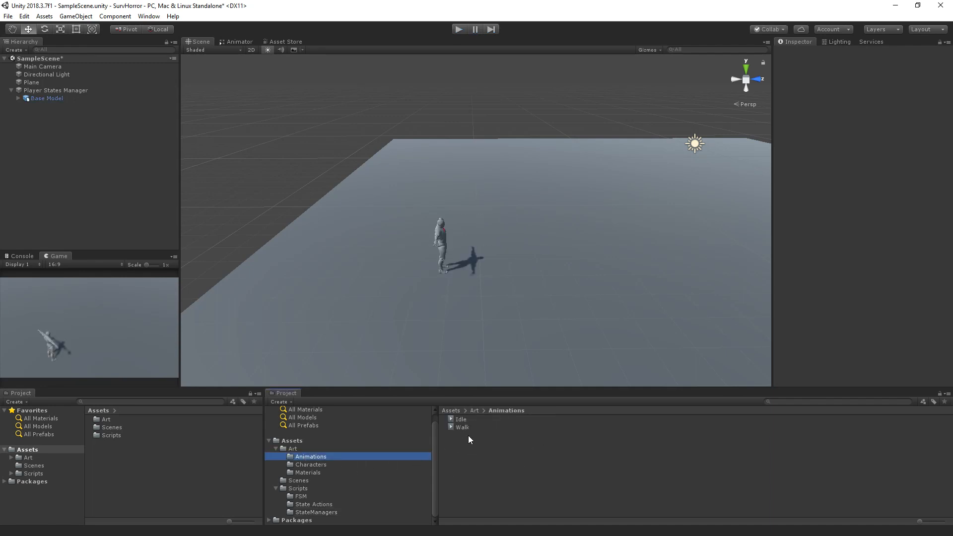
left_click(462, 427)
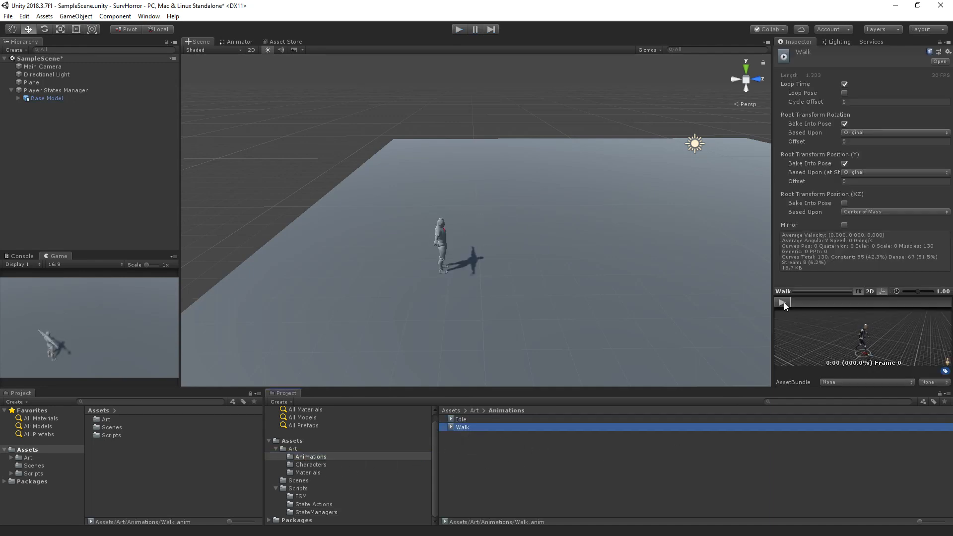
left_click(782, 302)
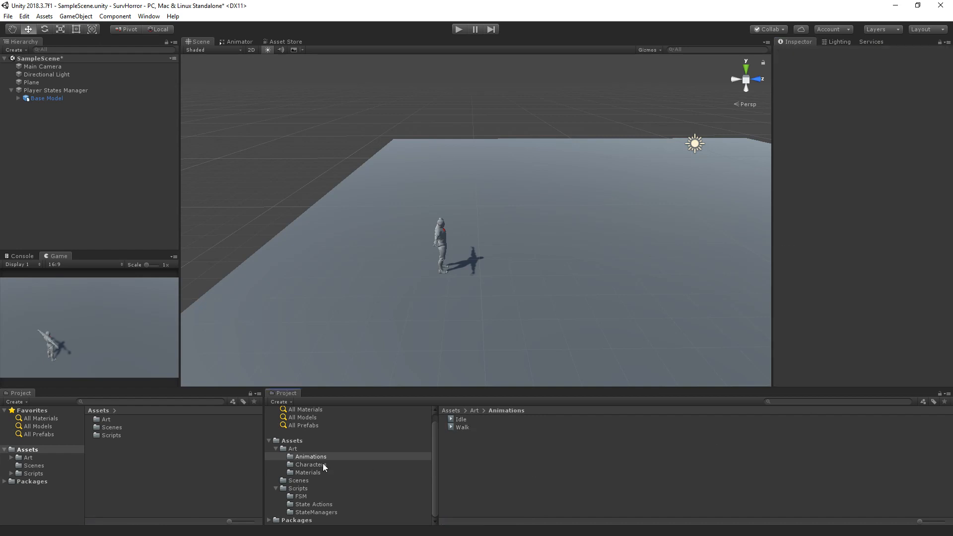
right_click(292, 447)
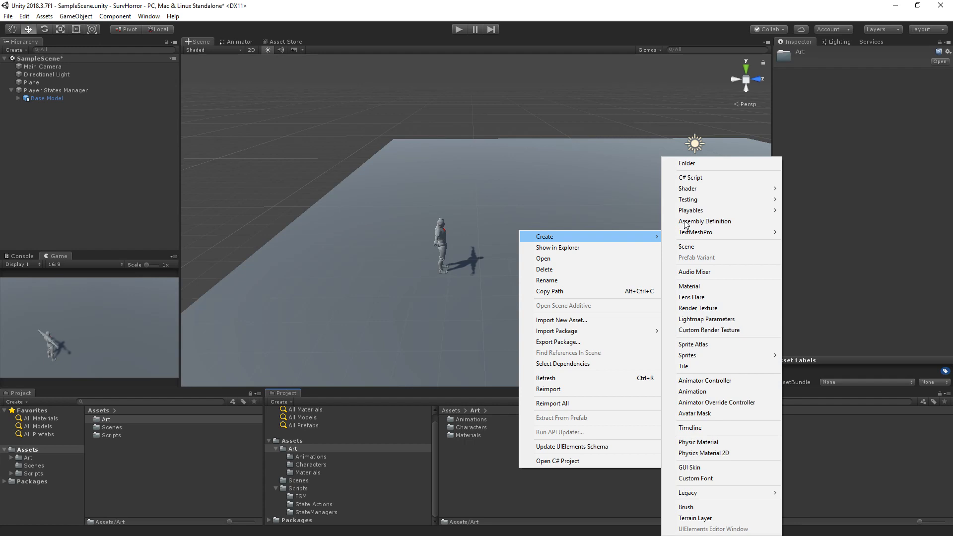
left_click(687, 163)
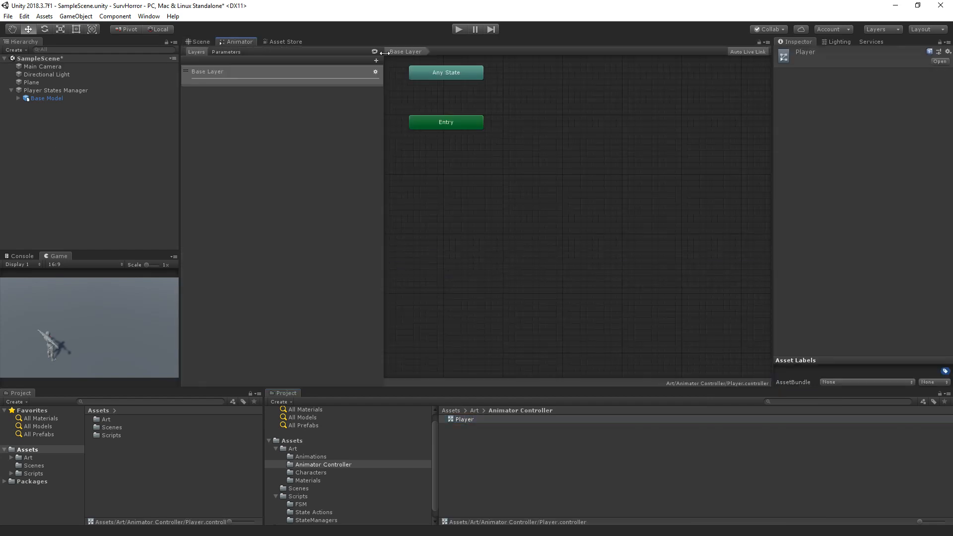
Step: Add a Float parameter named forward to the Player controller after inspecting the Walk state
left_click(310, 456)
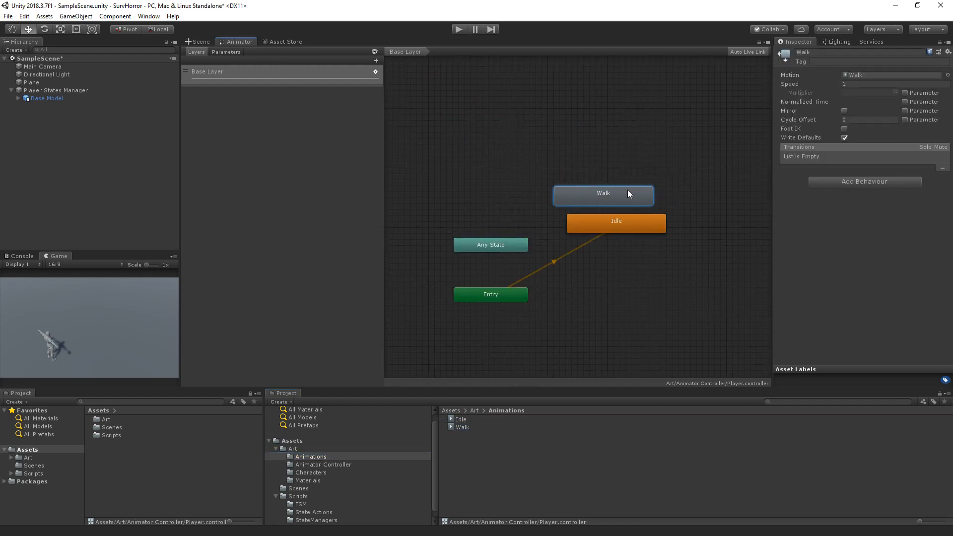
left_click(616, 220)
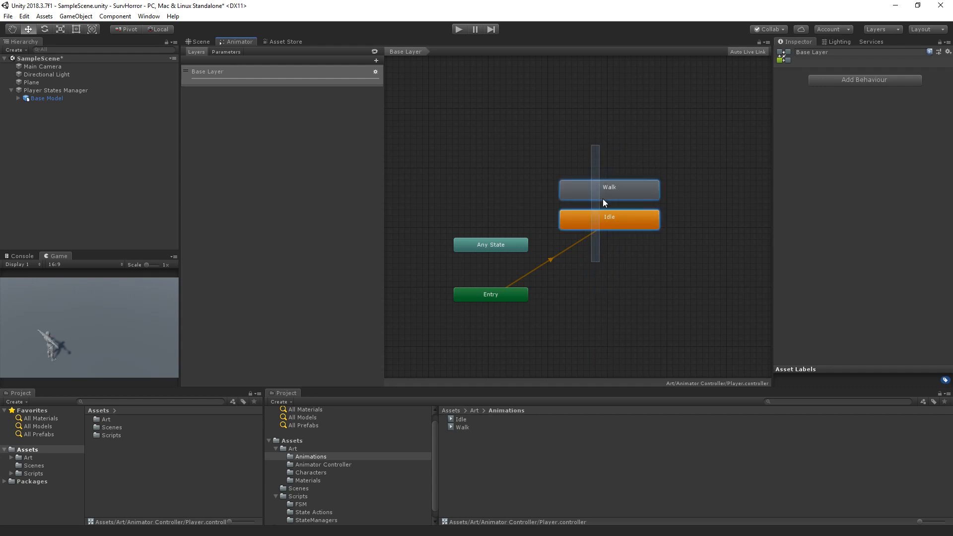
left_click(220, 72)
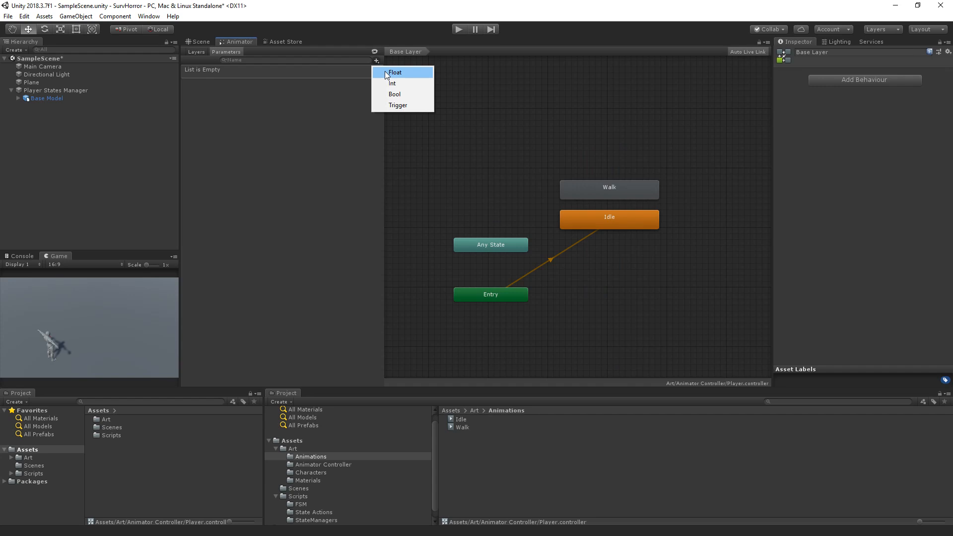
left_click(396, 71)
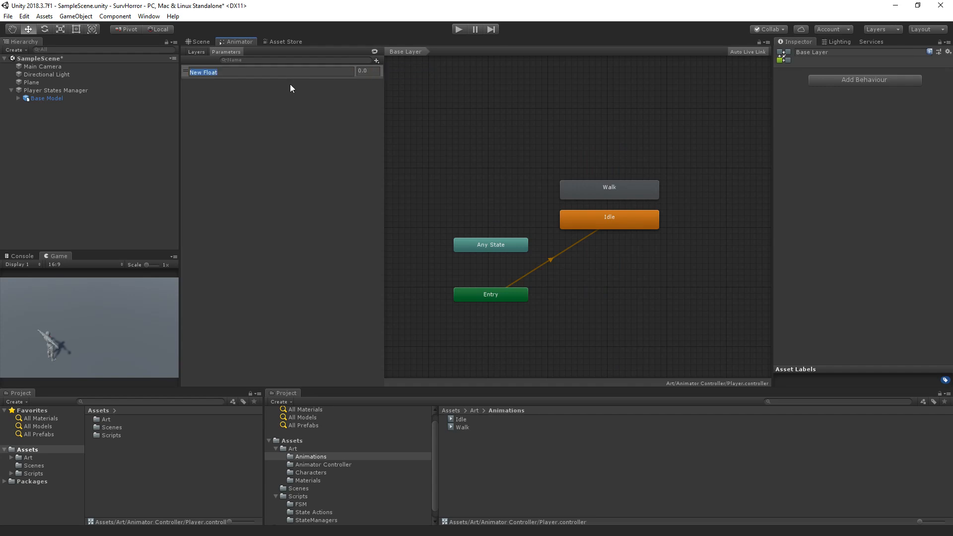
type("forwra")
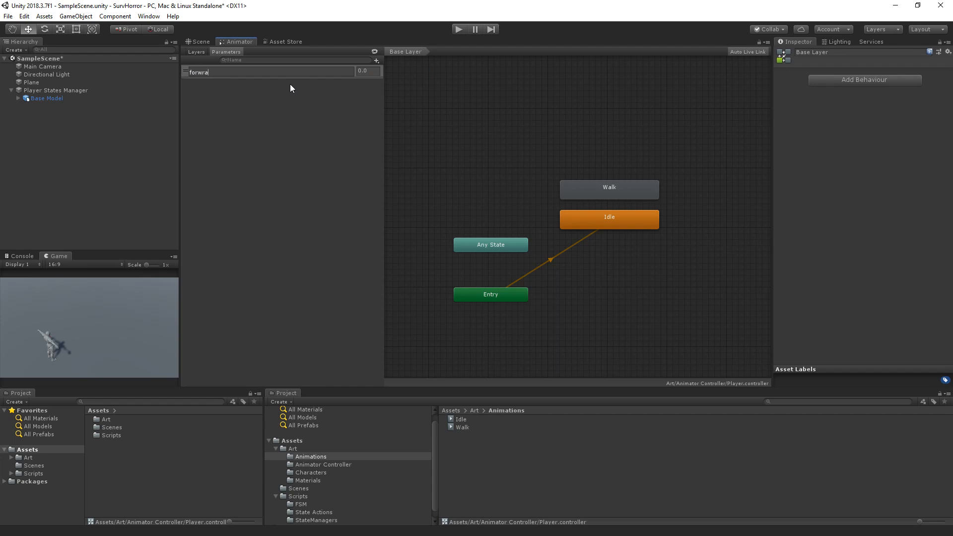
type("forward")
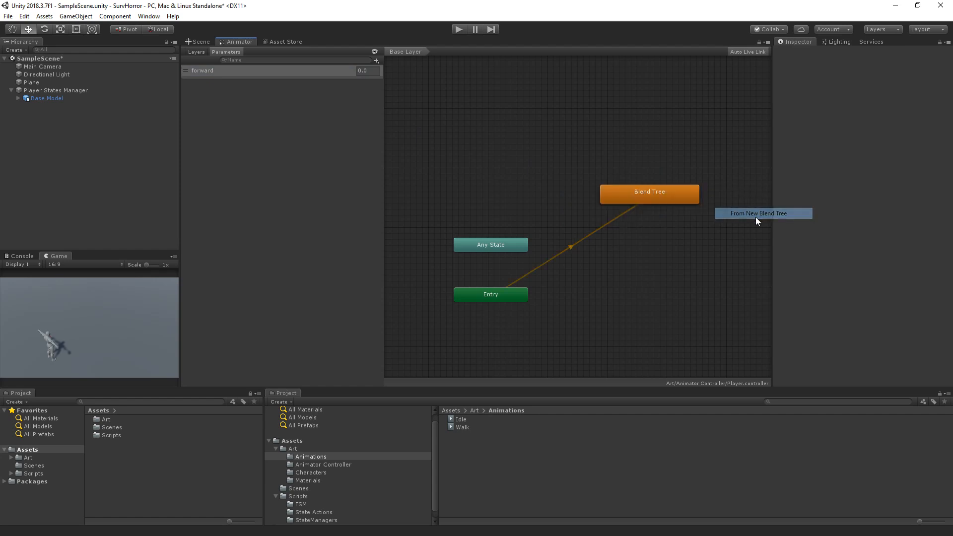
Step: Rename the state Locomotion Normal, enter its blend tree and set the blend type to 1D
left_click(649, 194)
type("Locomotion Nor")
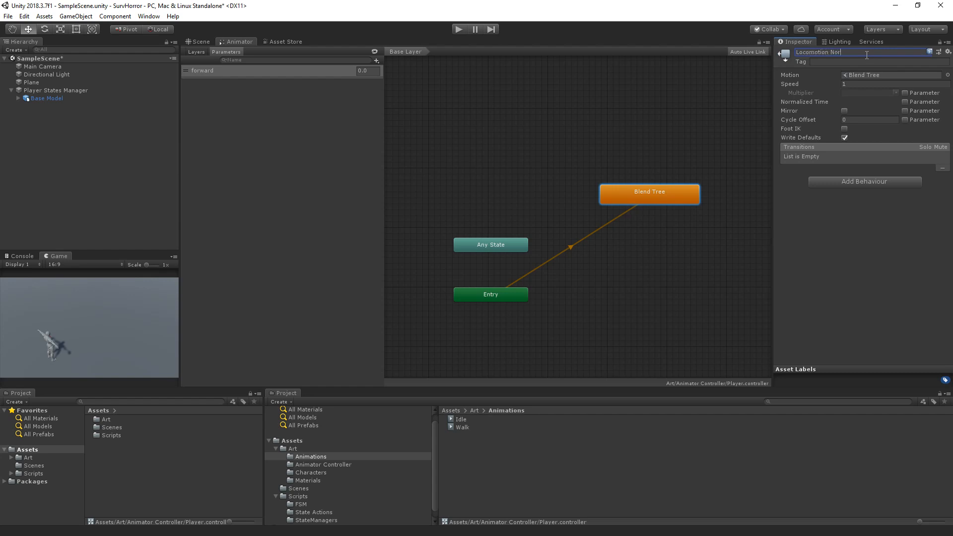
double_click(649, 194)
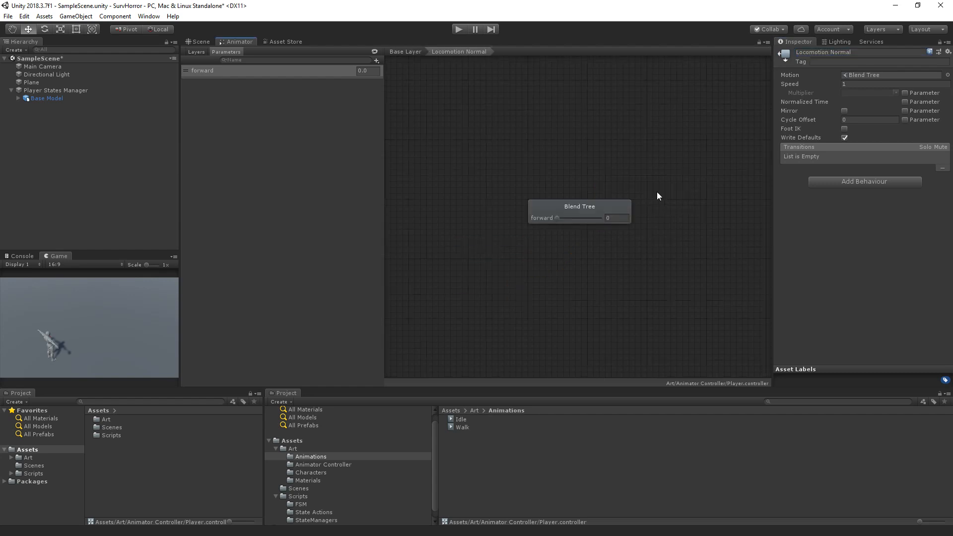
left_click(580, 207)
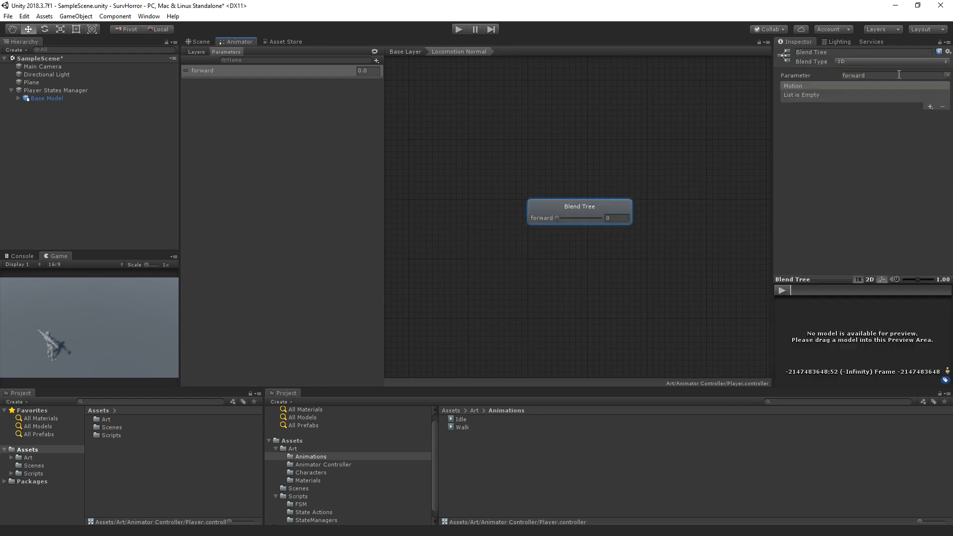
left_click(892, 61)
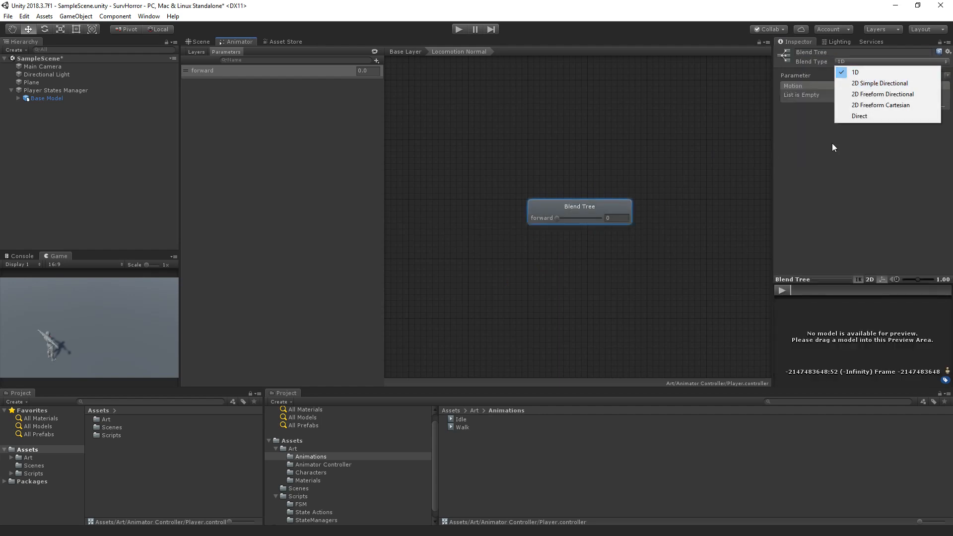
Step: Add three motion fields: Walk at -1, Idle at 0 and Walk at 1 on the forward parameter
left_click(855, 71)
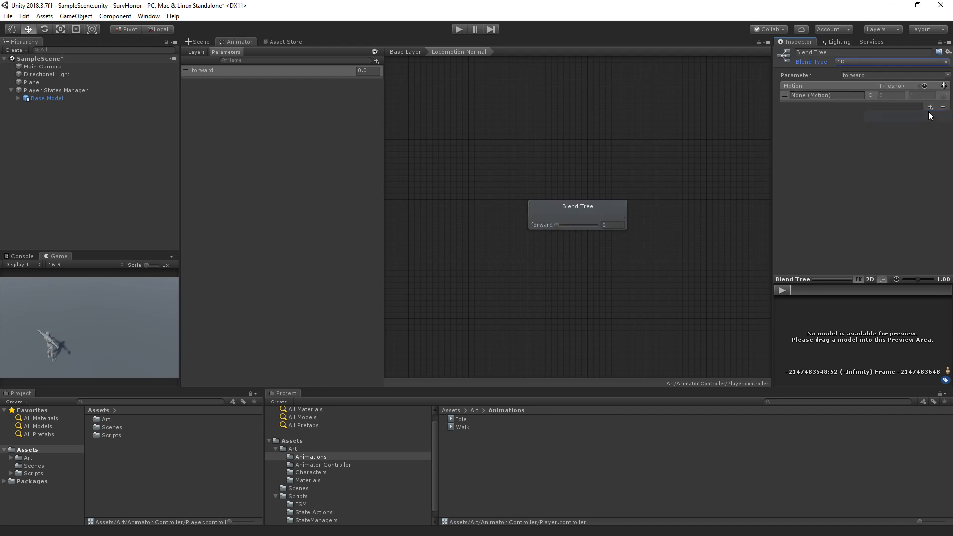
left_click(927, 106)
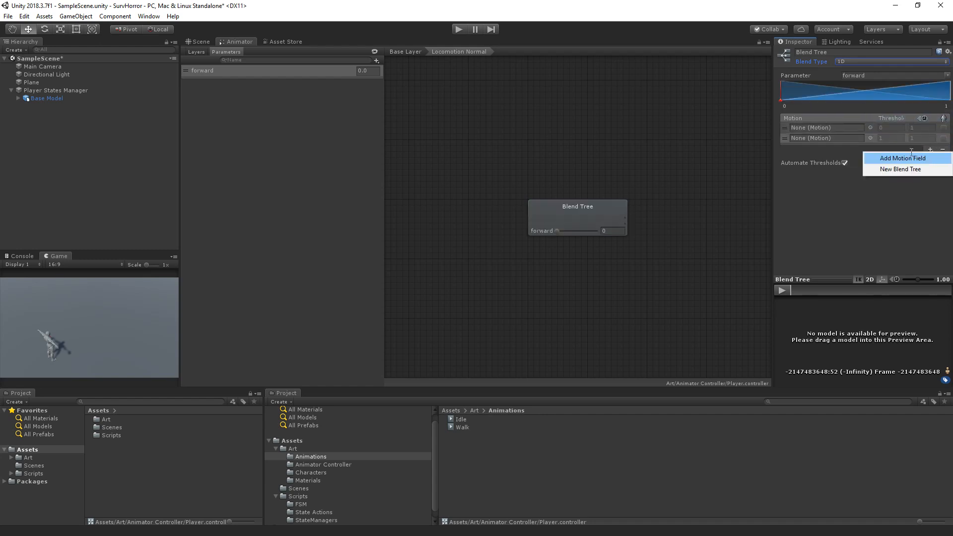
left_click(903, 158)
type("-1")
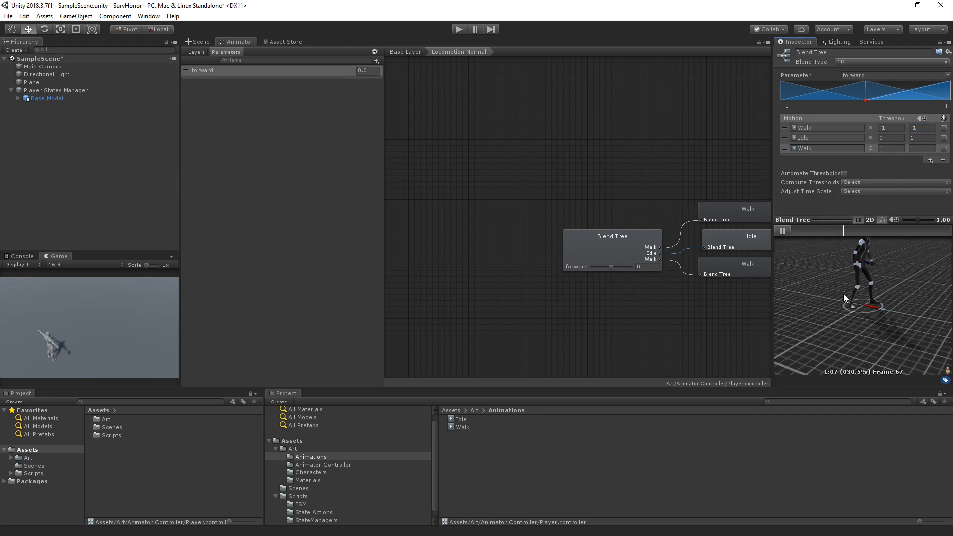
left_click_drag(608, 267, 598, 266)
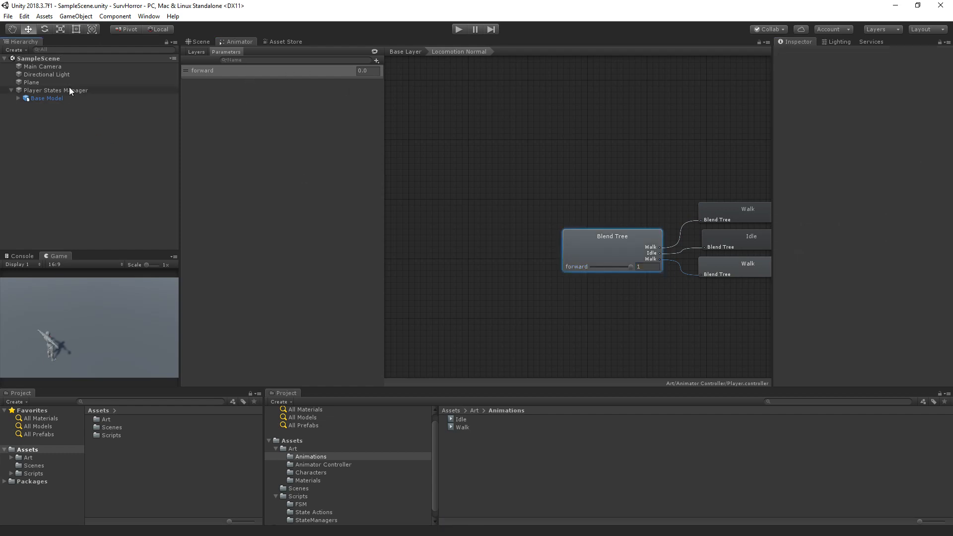
Step: Declare 'public Animator anim;' in PlayerStatesManager and begin 'anim = Get...' inside Init
left_click(56, 89)
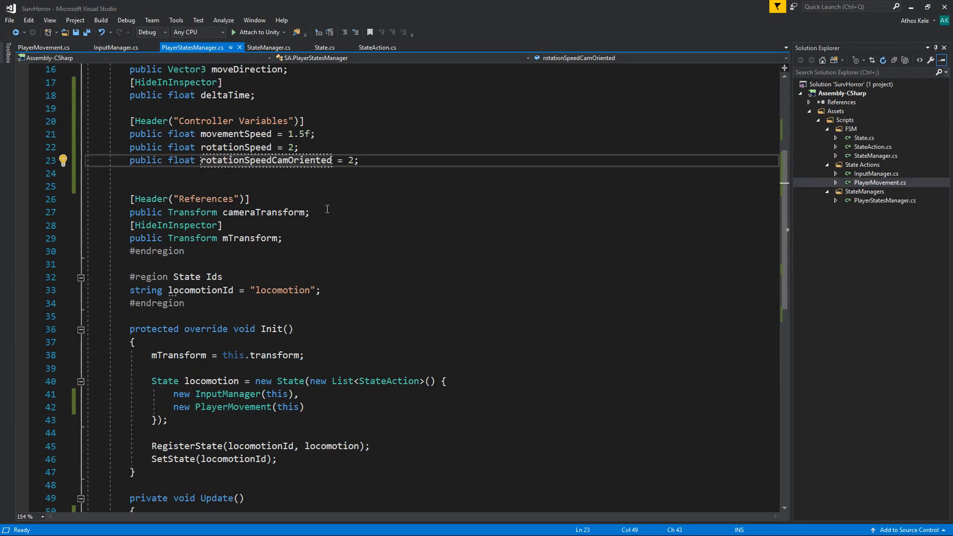
type("public")
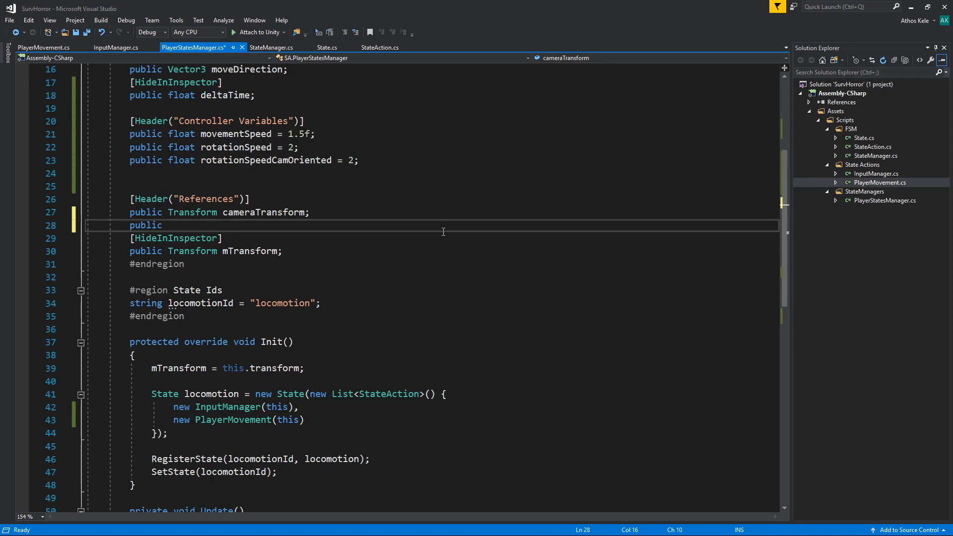
type("animator anim;")
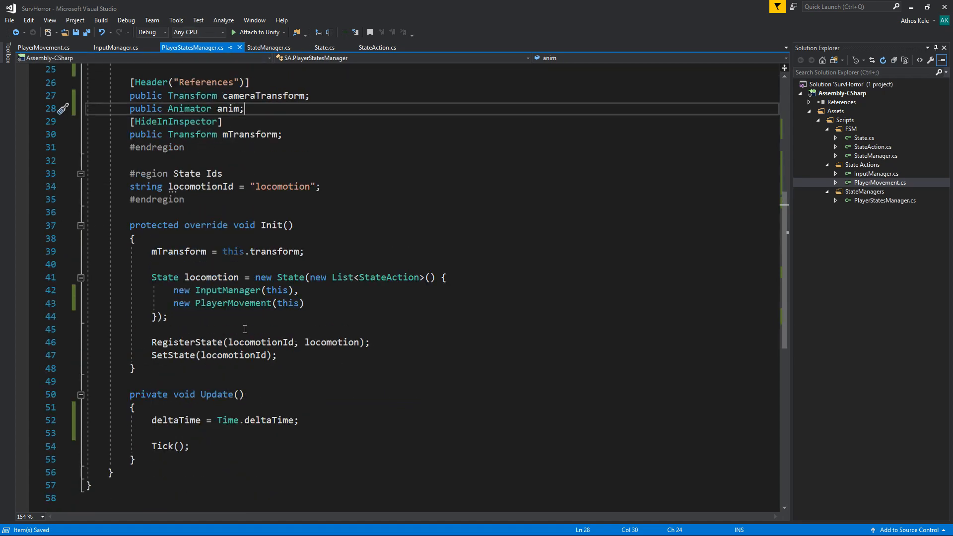
key("Enter")
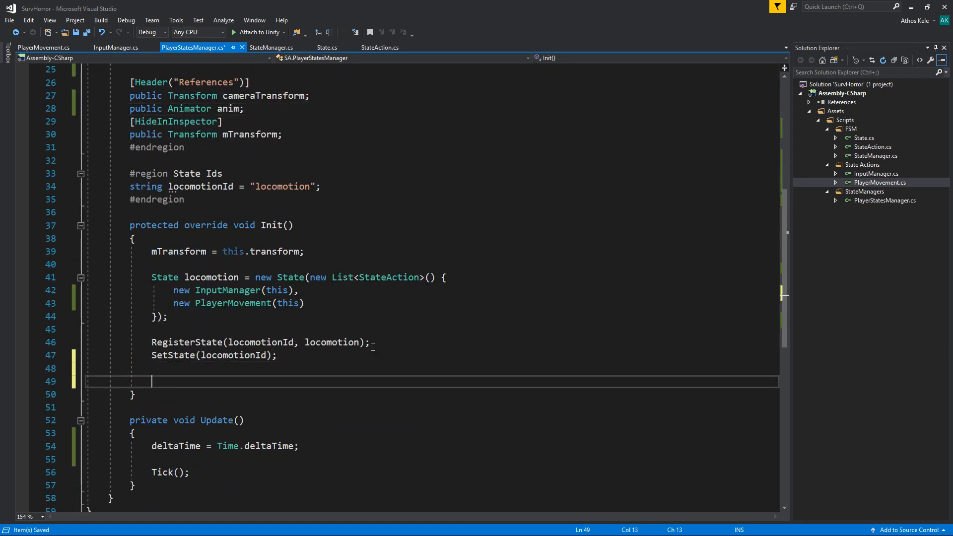
type("anim = Get")
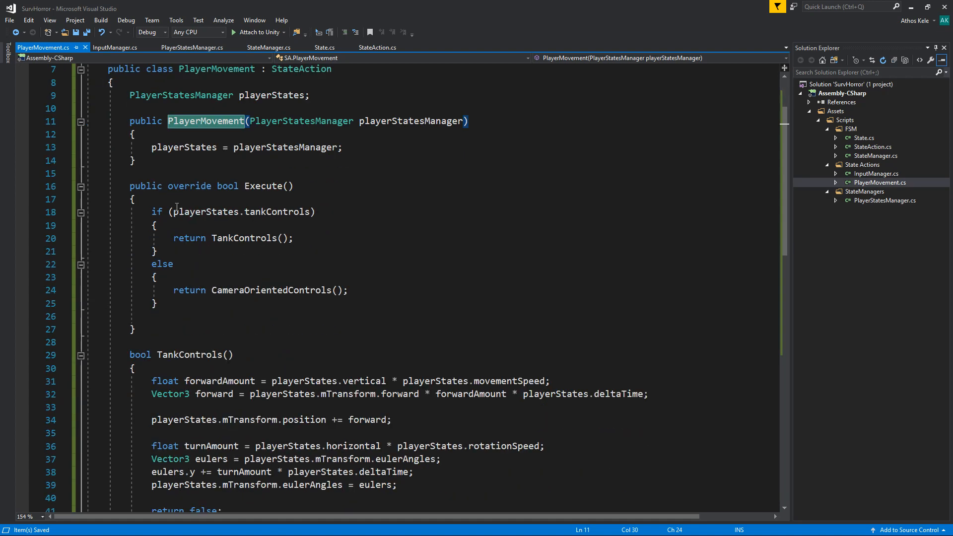
mouse_move(209, 69)
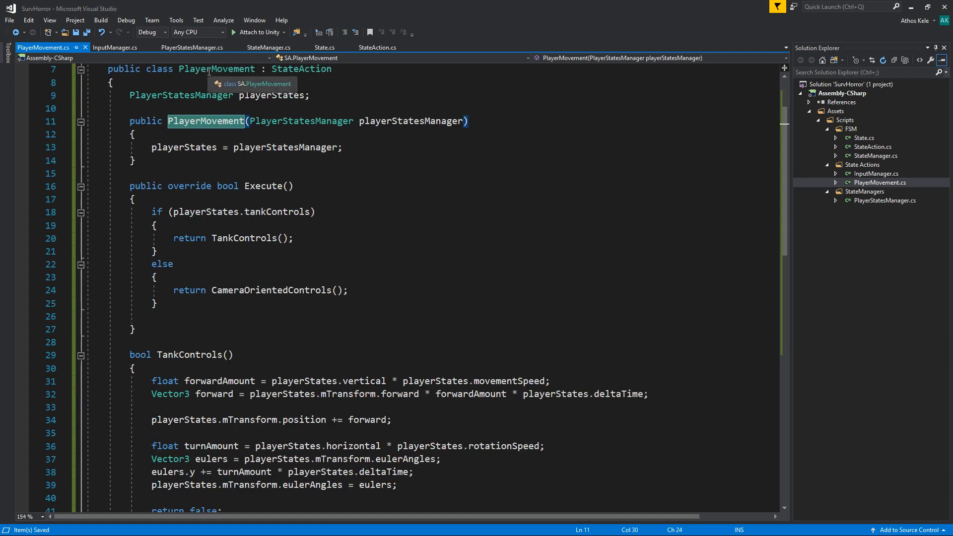
Step: In TankControls declare float forwardAnim = (forwardAmount > 0) ? 1 : 0
scroll("down", 3)
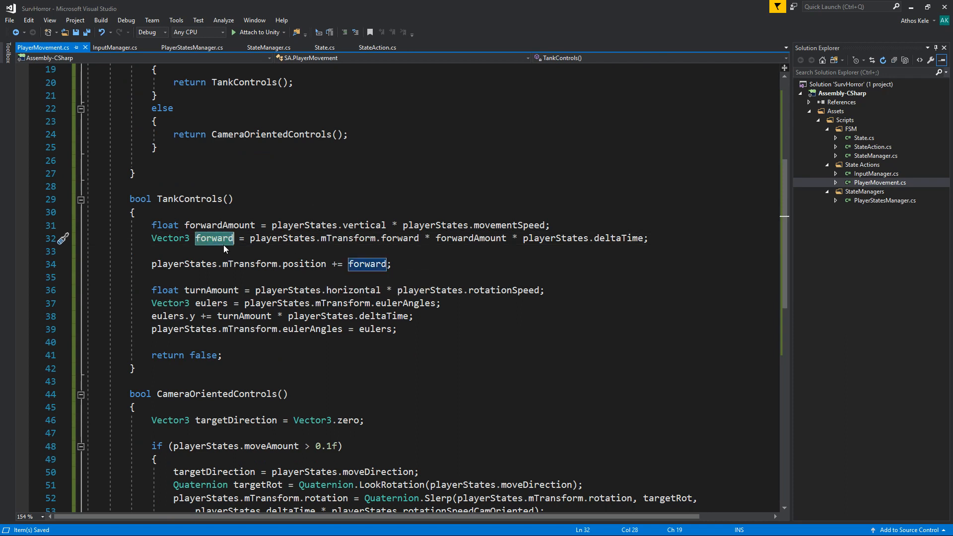
mouse_move(241, 233)
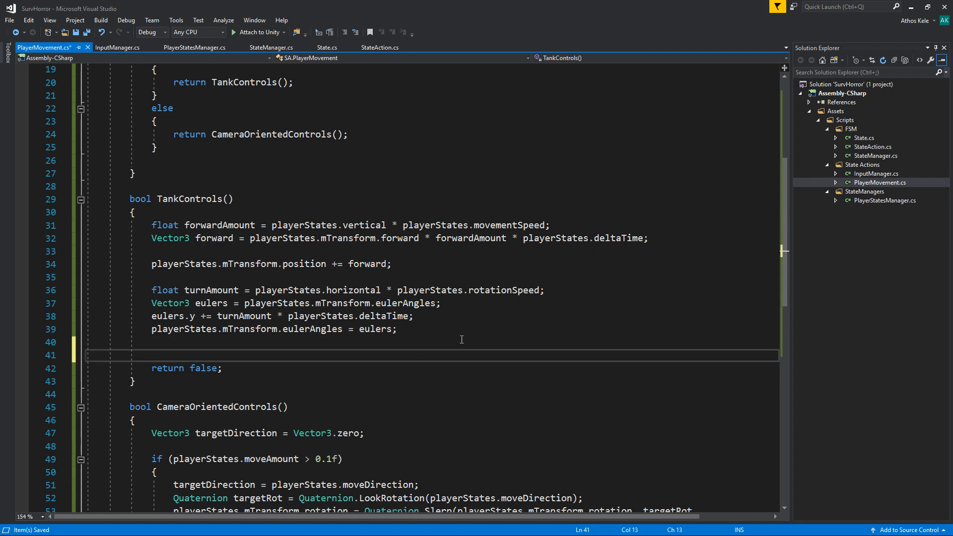
type("float v")
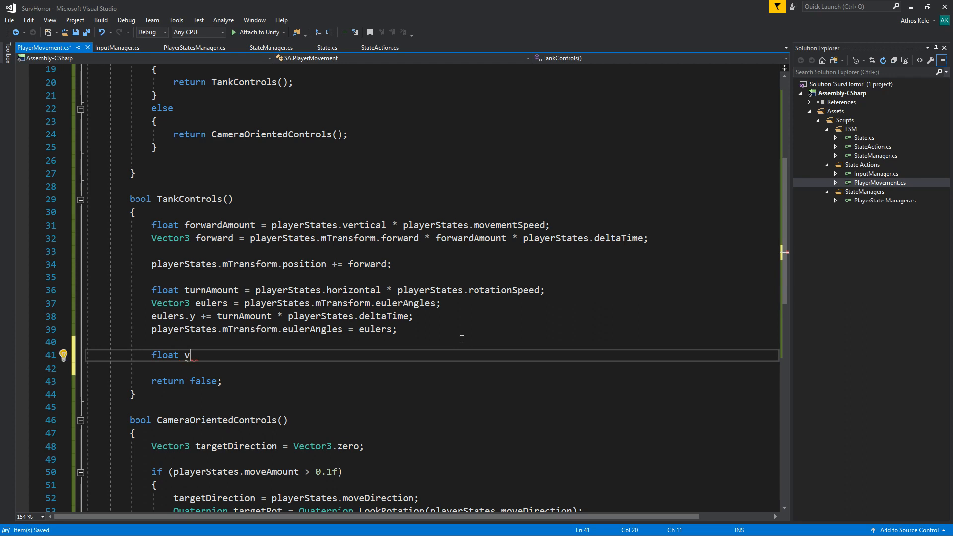
key("Backspace")
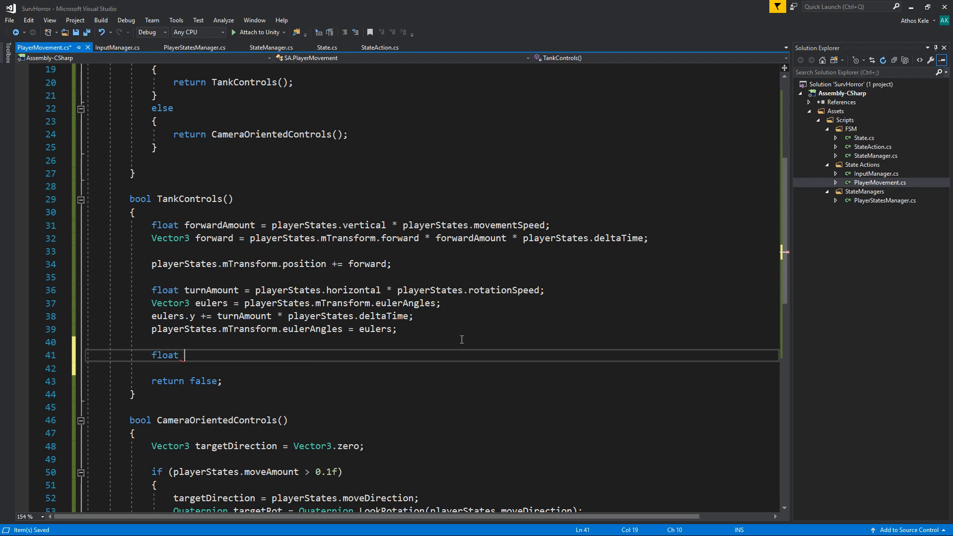
type("forward")
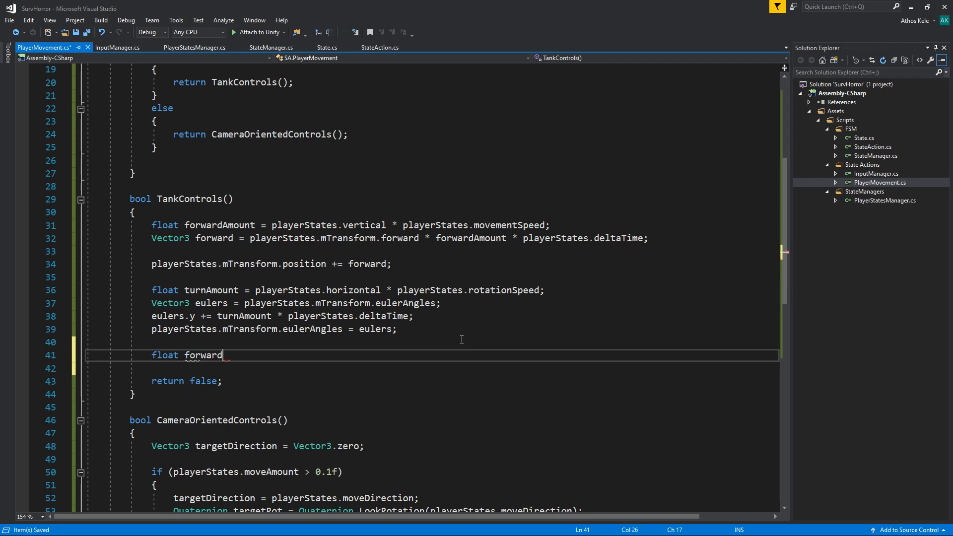
type("Anim =")
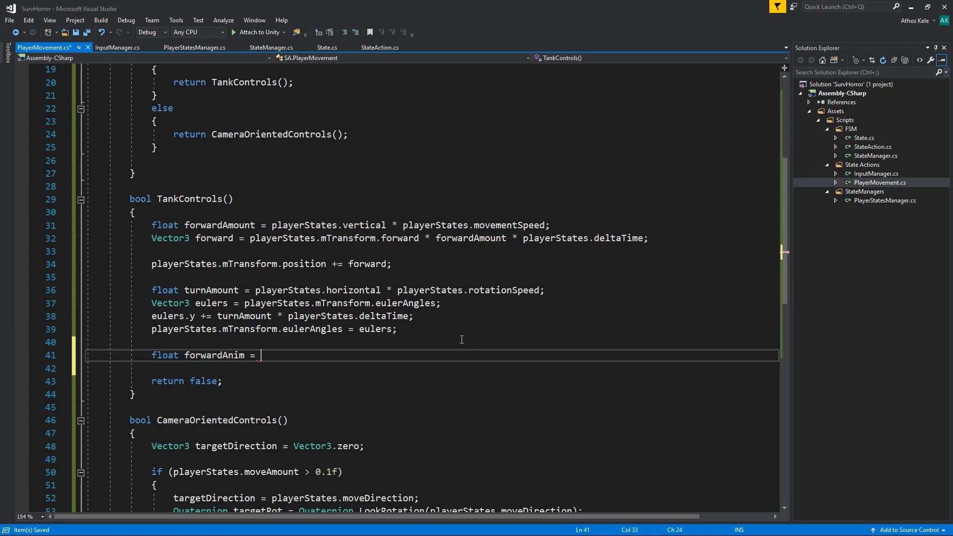
type("forwardAmount > 0)")
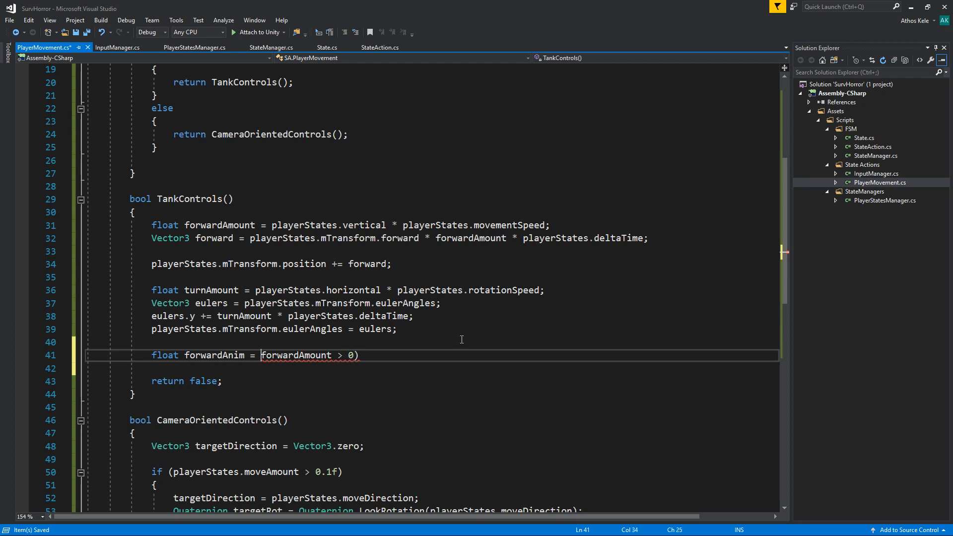
type("(")
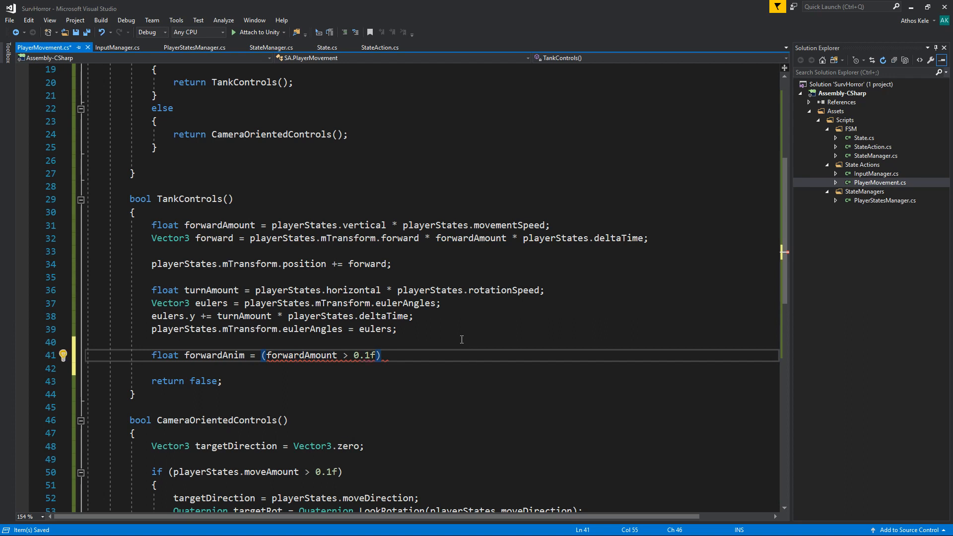
type("0)?")
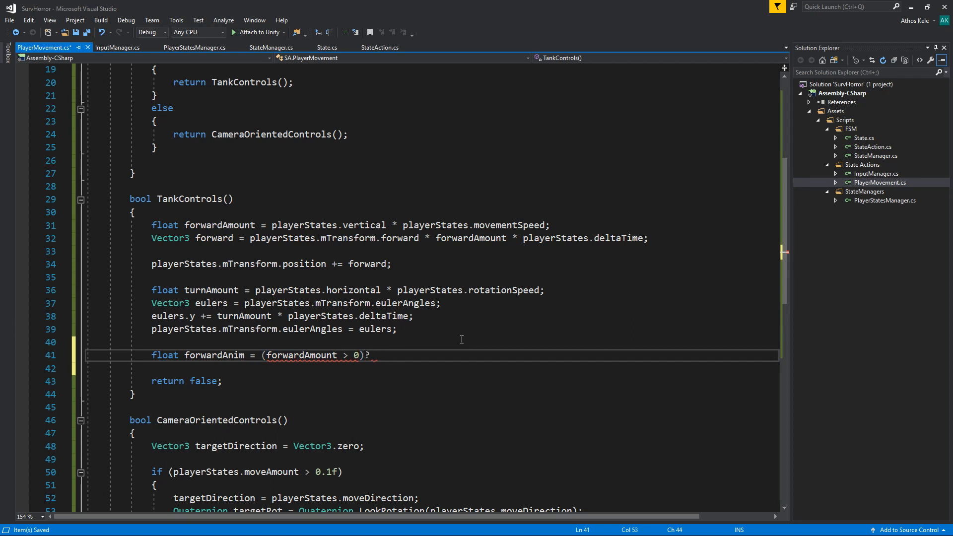
type("1:0")
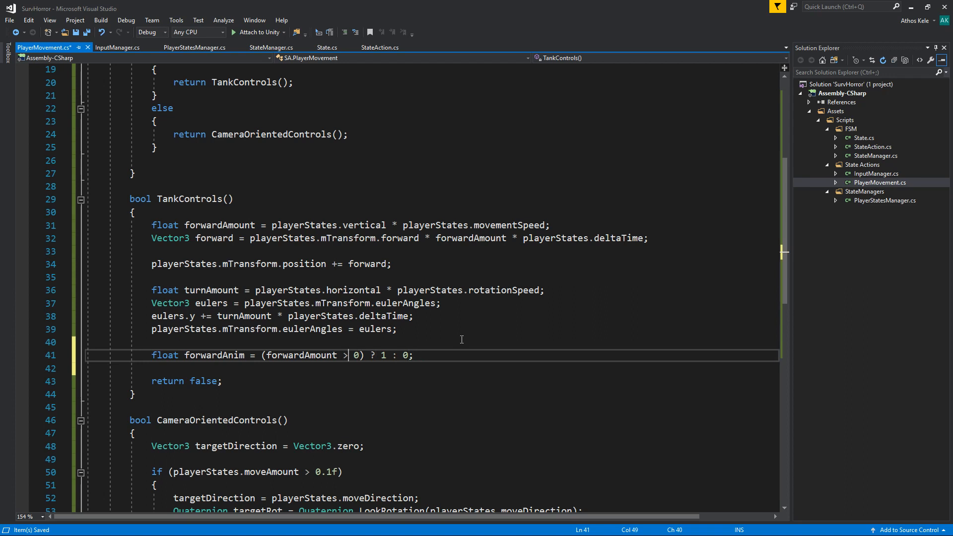
Step: Fold the forwardAmount < 0 case into the ternary as -1, drop the if, and begin playerStates.anim
key("Enter")
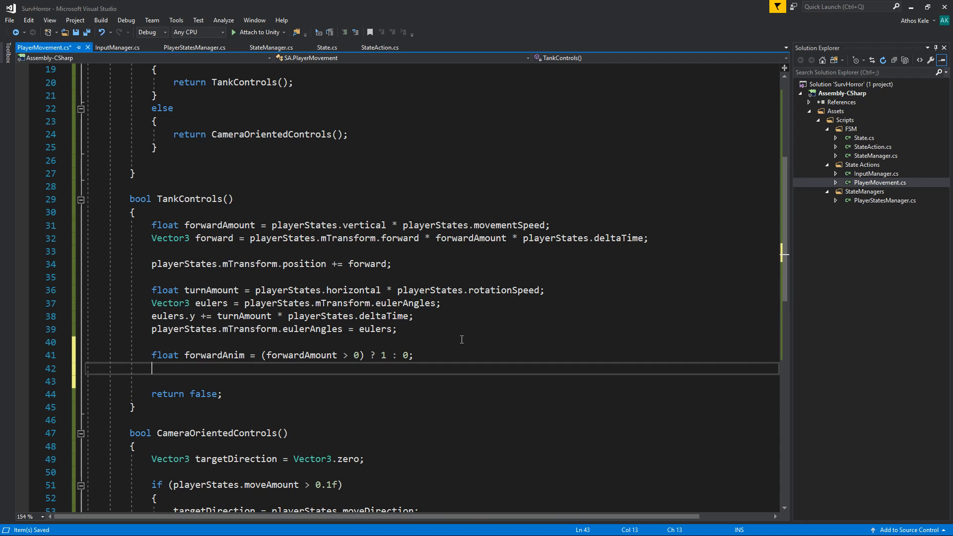
type("if(foraw")
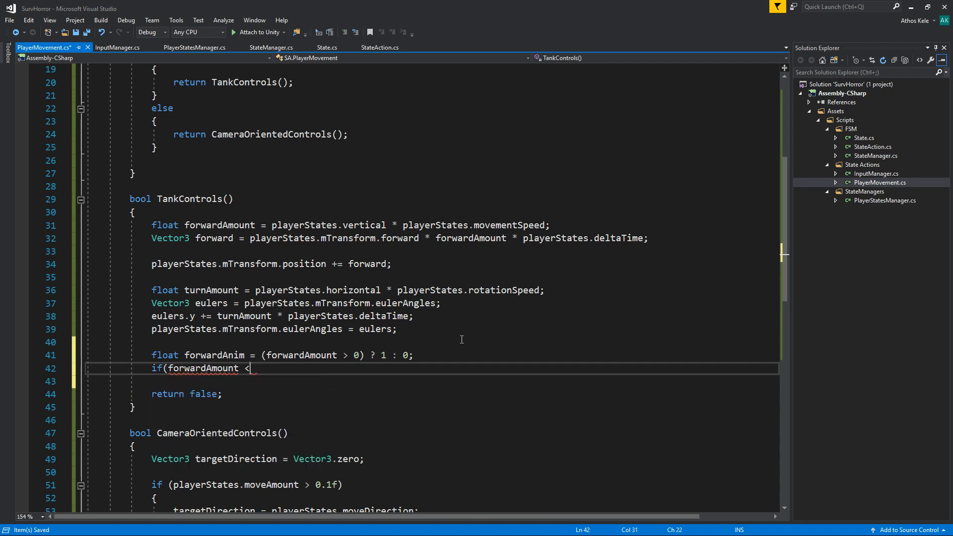
type("0)")
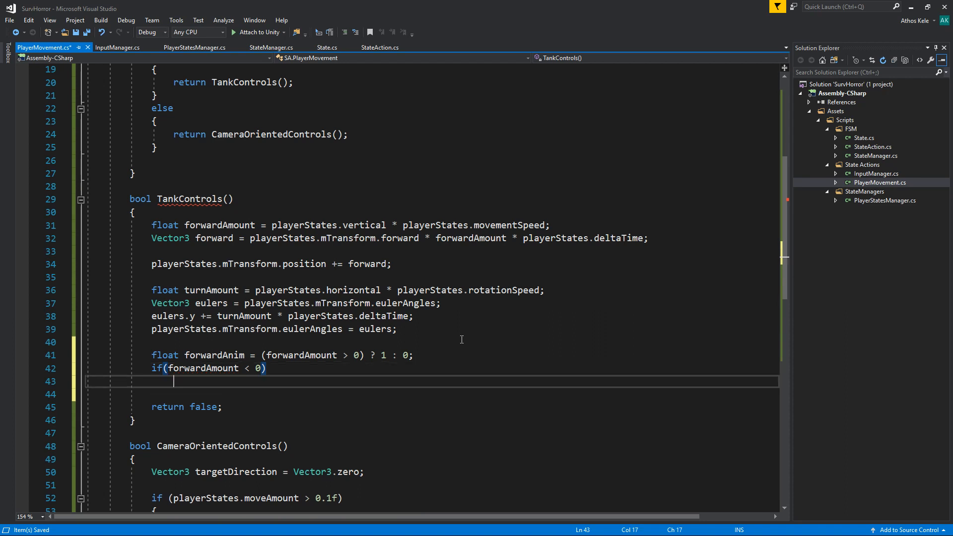
type("for")
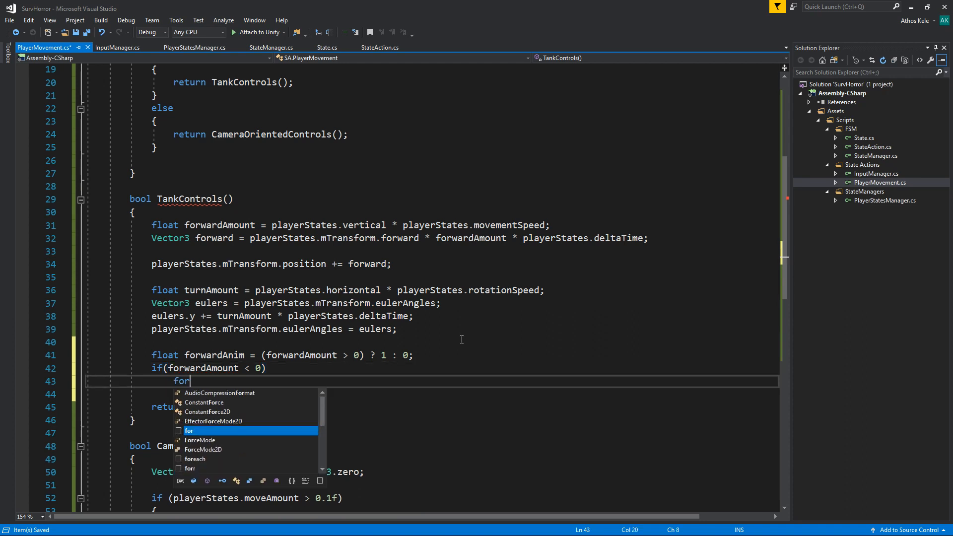
type("wardAnim =")
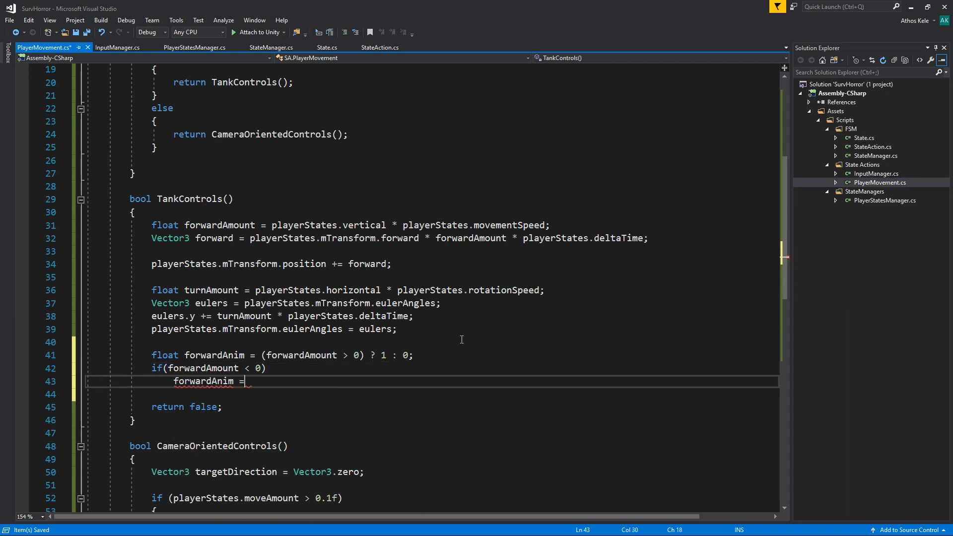
type("-1;")
left_click(432, 355)
type("(")
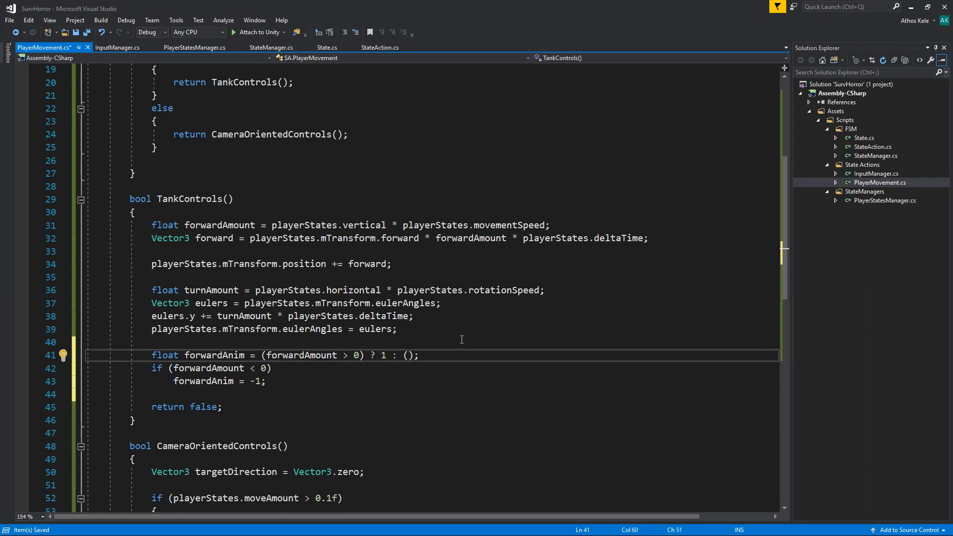
type("for")
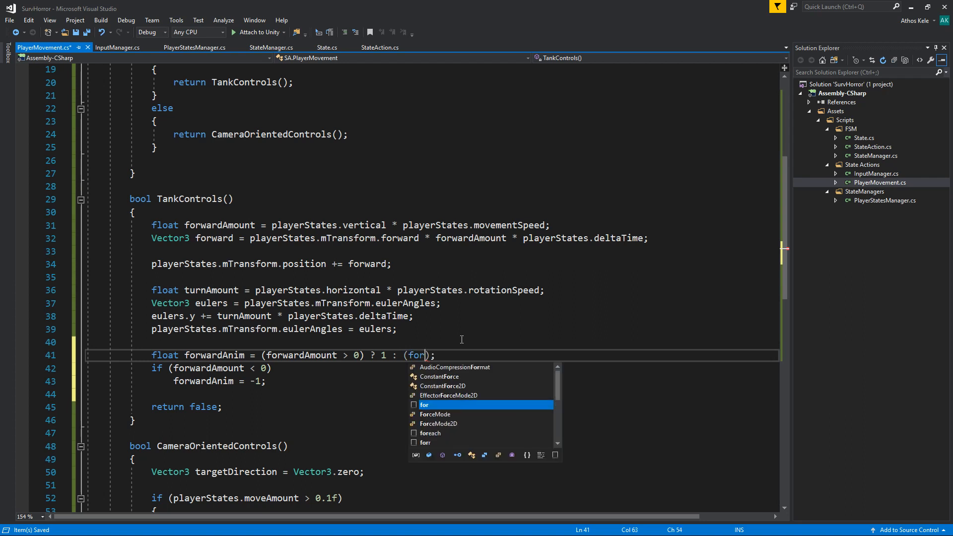
type("mount")
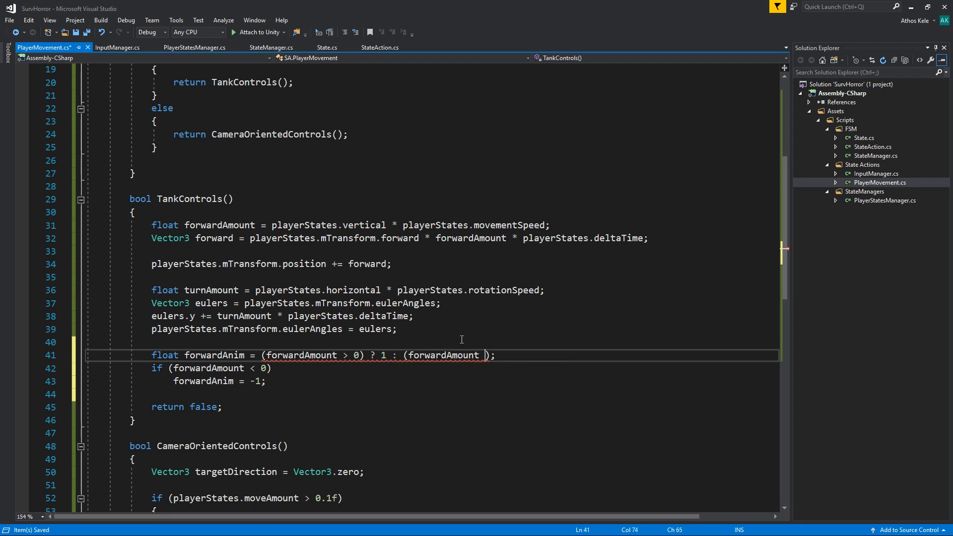
type("< 0")
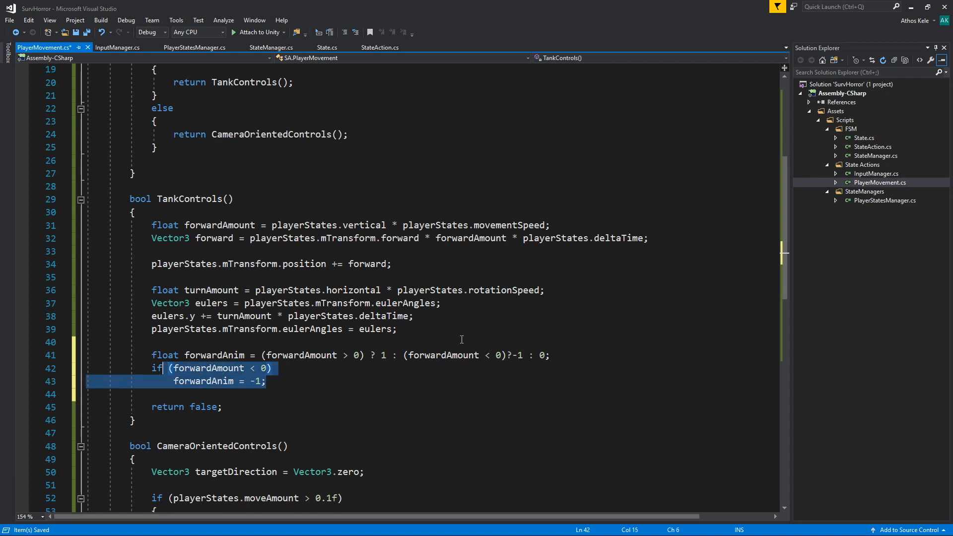
key("Delete")
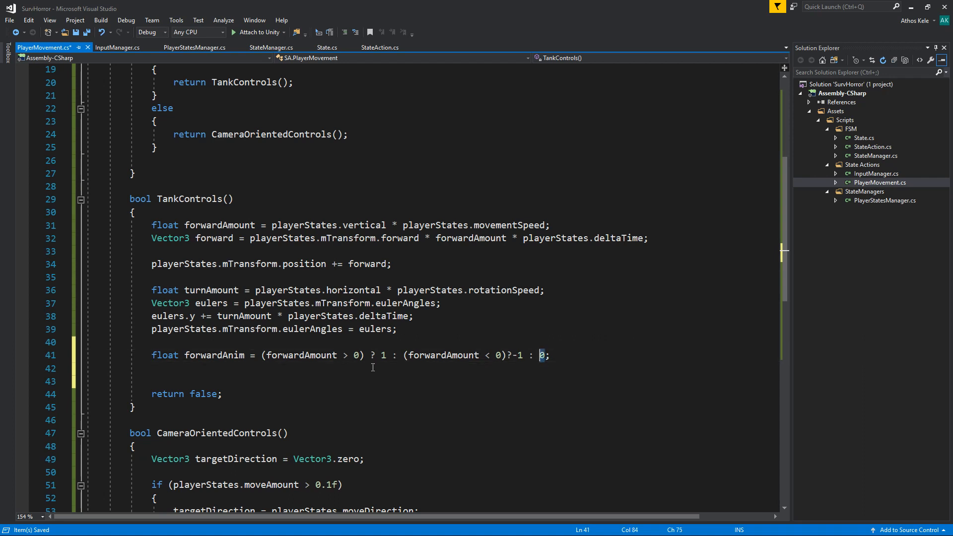
type("ani")
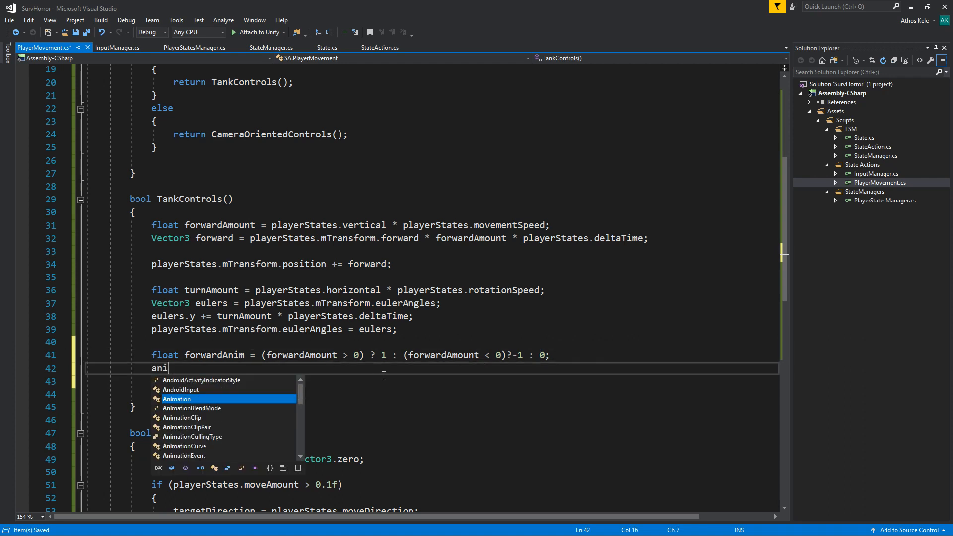
type("playerStates.")
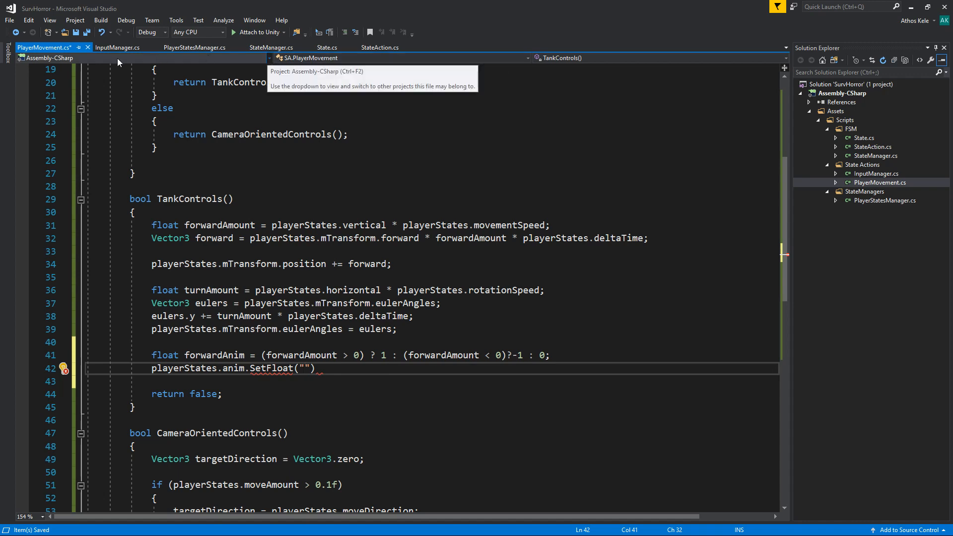
Step: Add an '#region Anims' block to PlayerStatesManager with a partly typed public field inside
left_click(195, 47)
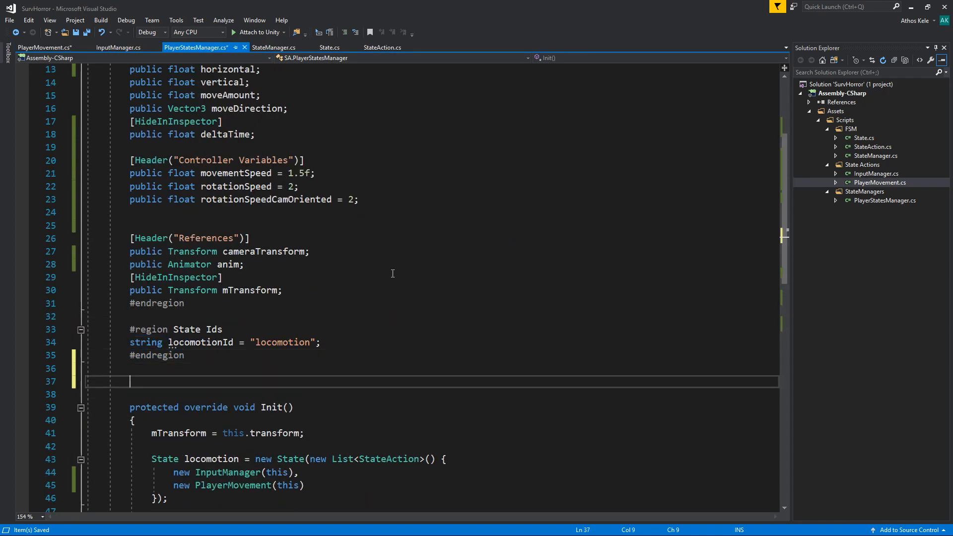
type("#region")
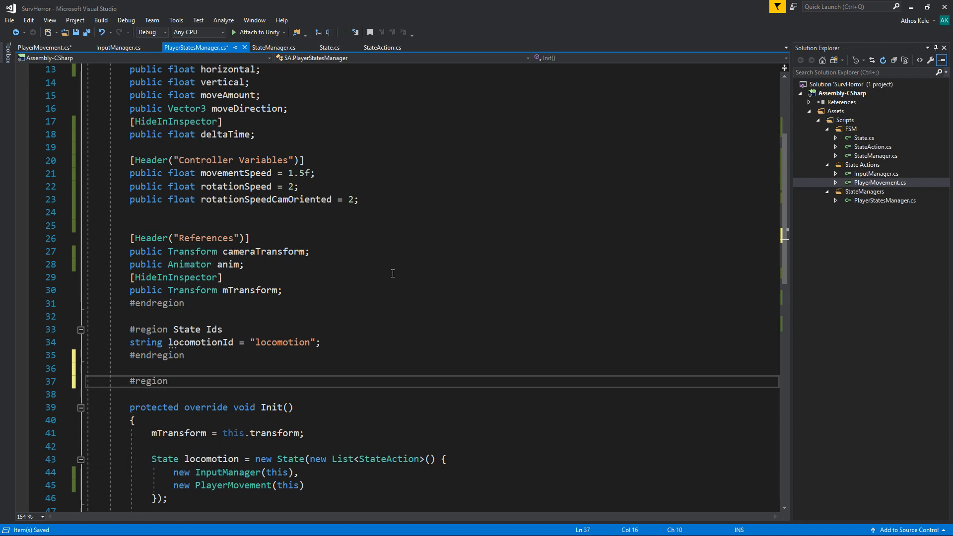
type("Anims")
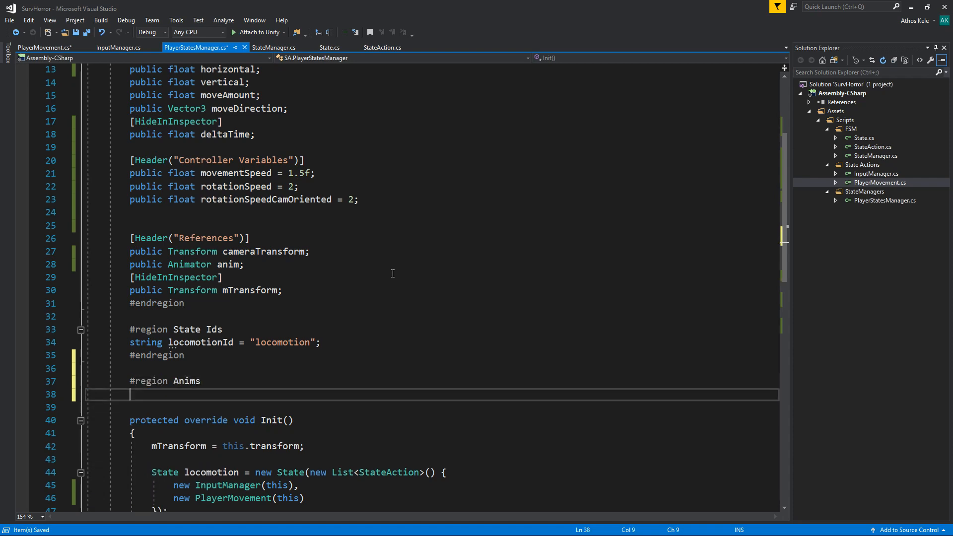
type("#end")
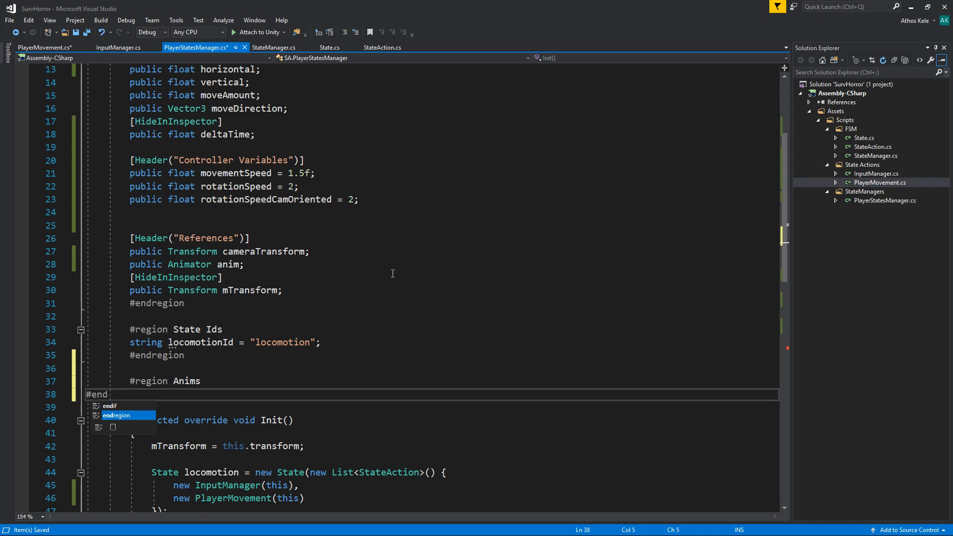
key("Tab")
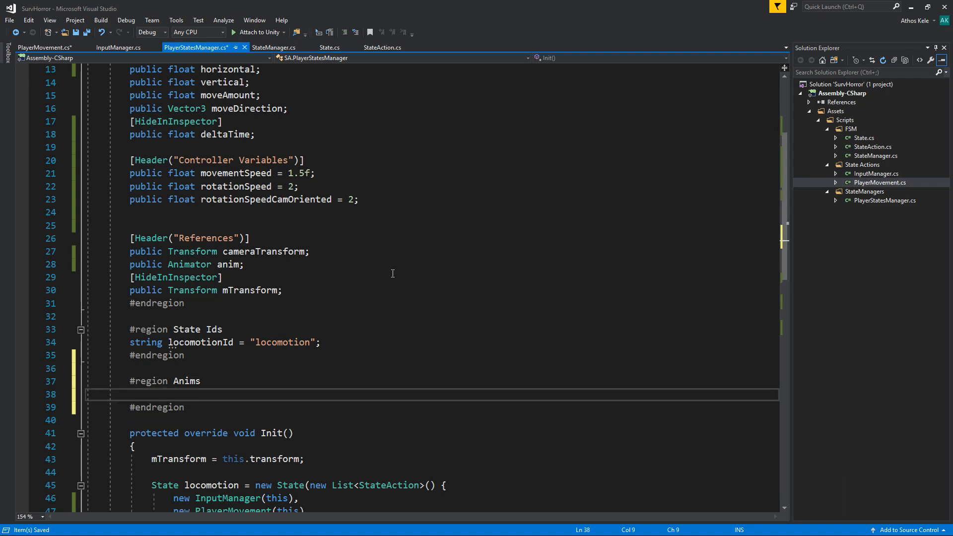
type("public anim")
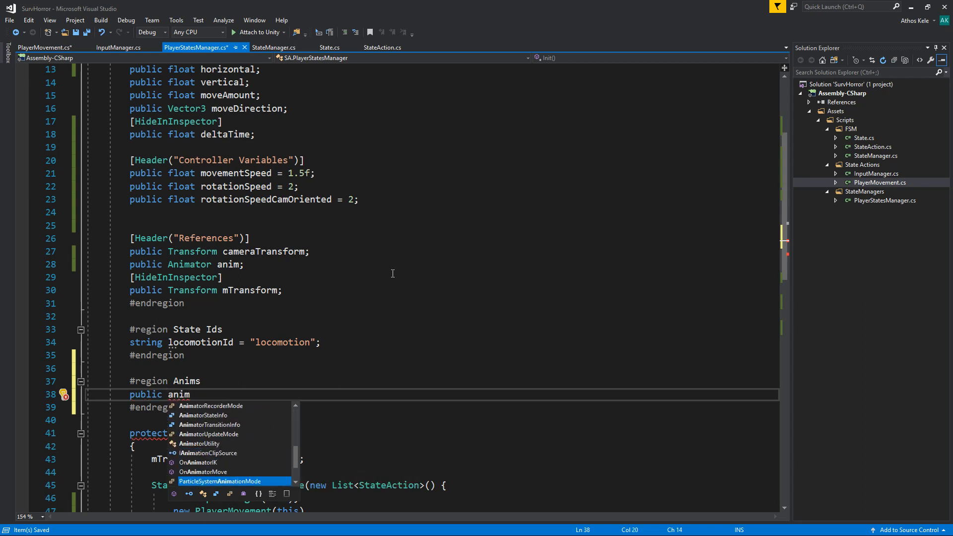
type("ha")
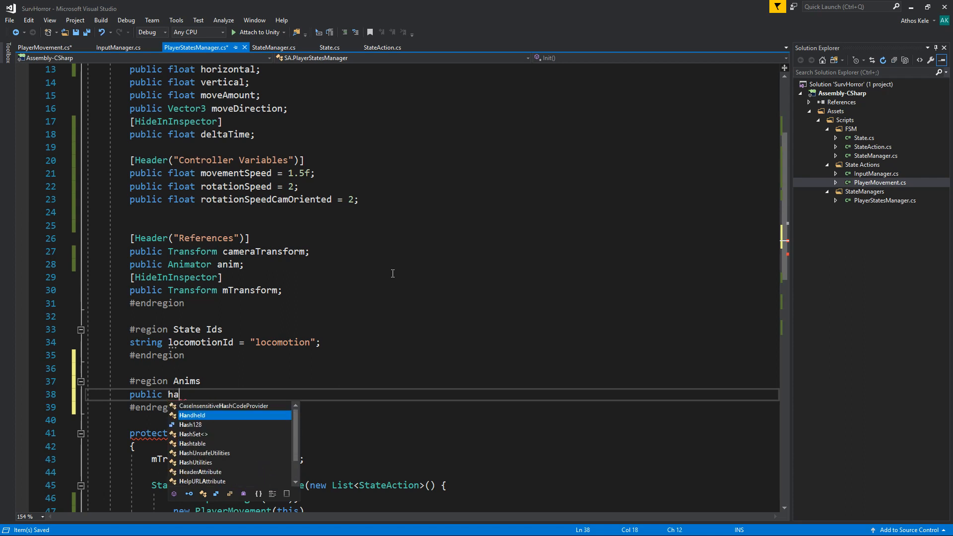
type("sh")
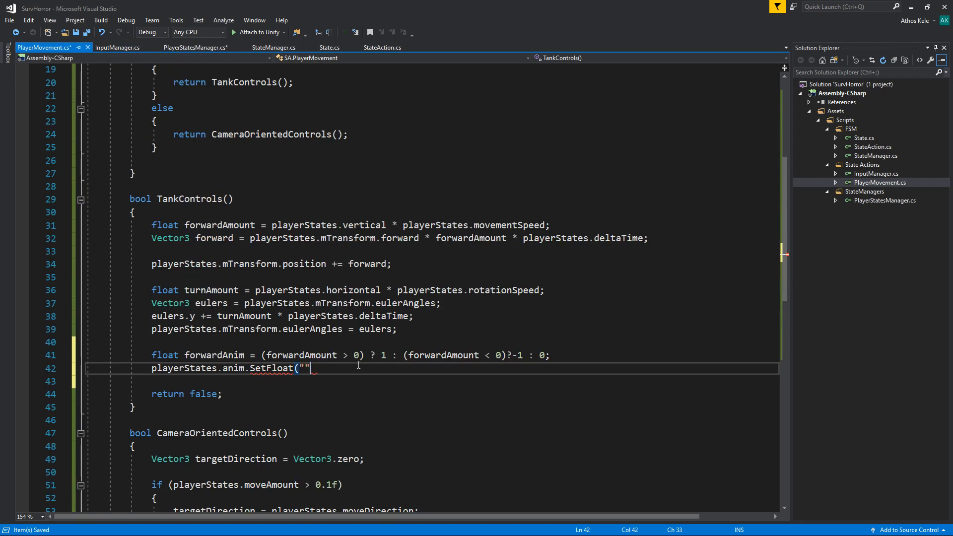
Step: Fill the SetFloat call with "forward", forwardAnim, 0.2f and playerStates.deltaTime
key("Backspace")
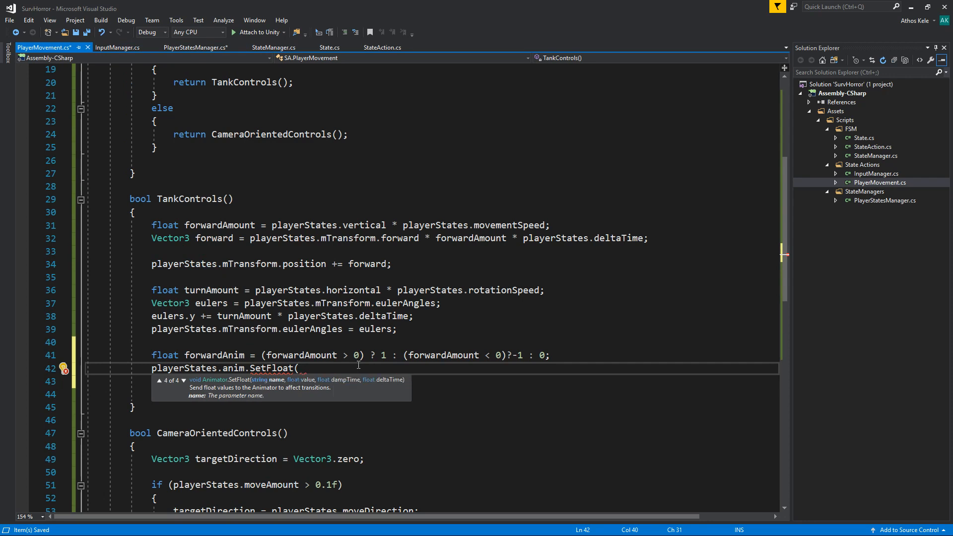
type("ani")
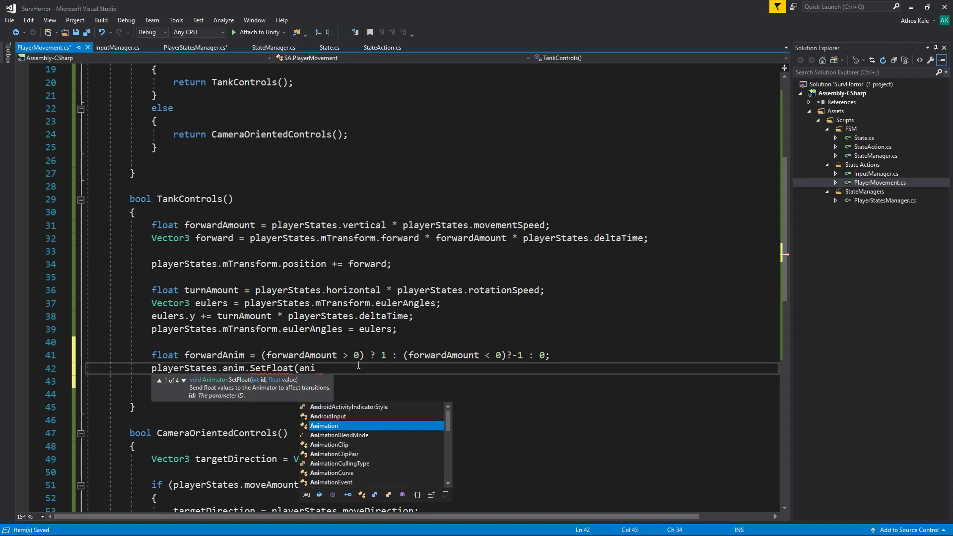
key("Backspace")
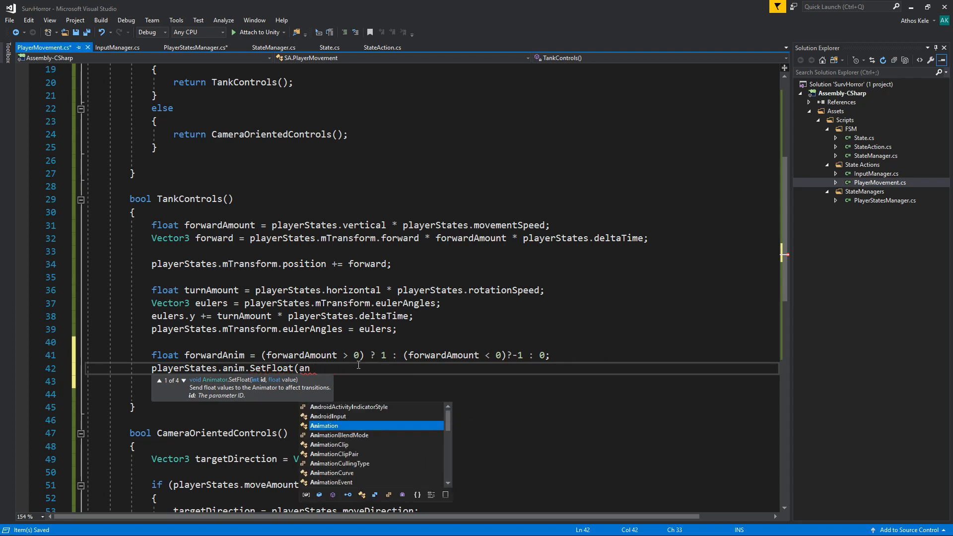
type("\"")
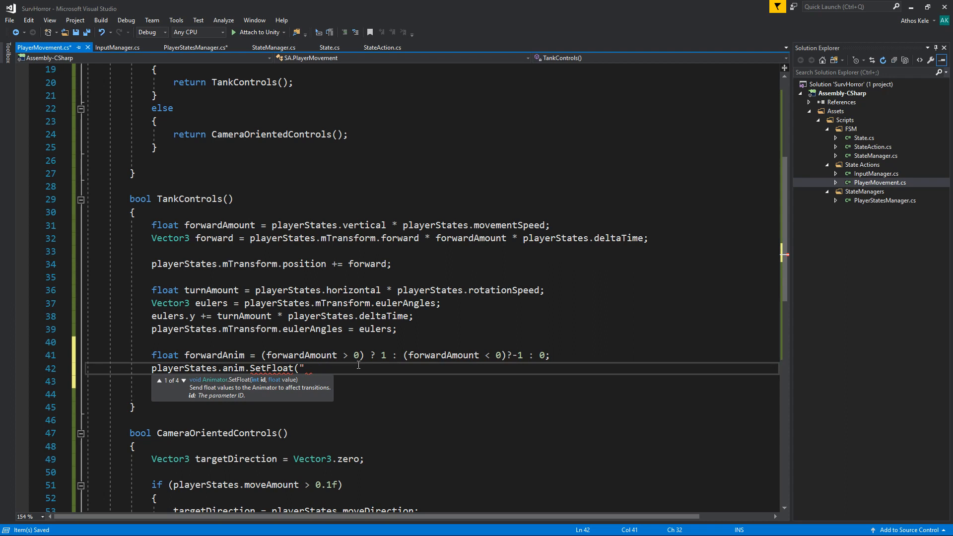
type("forward")
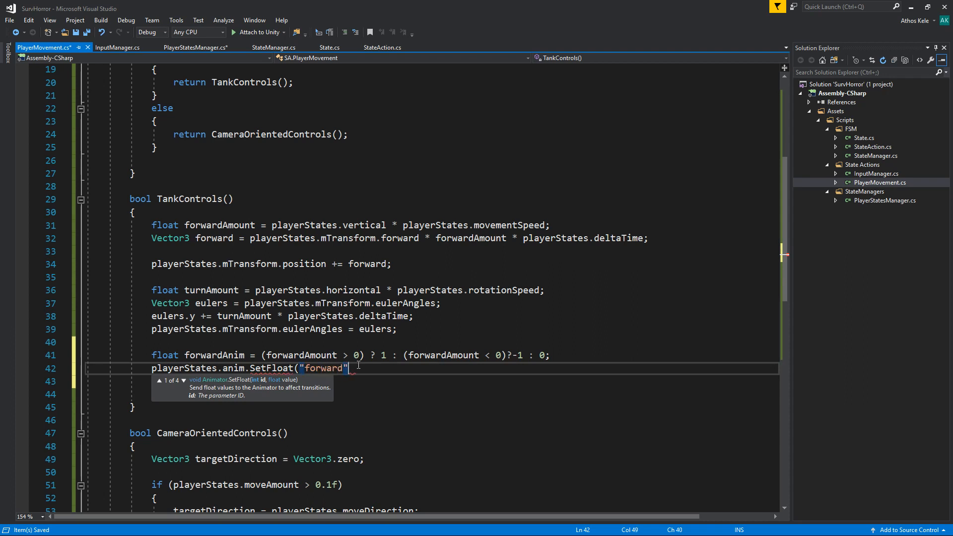
type(",")
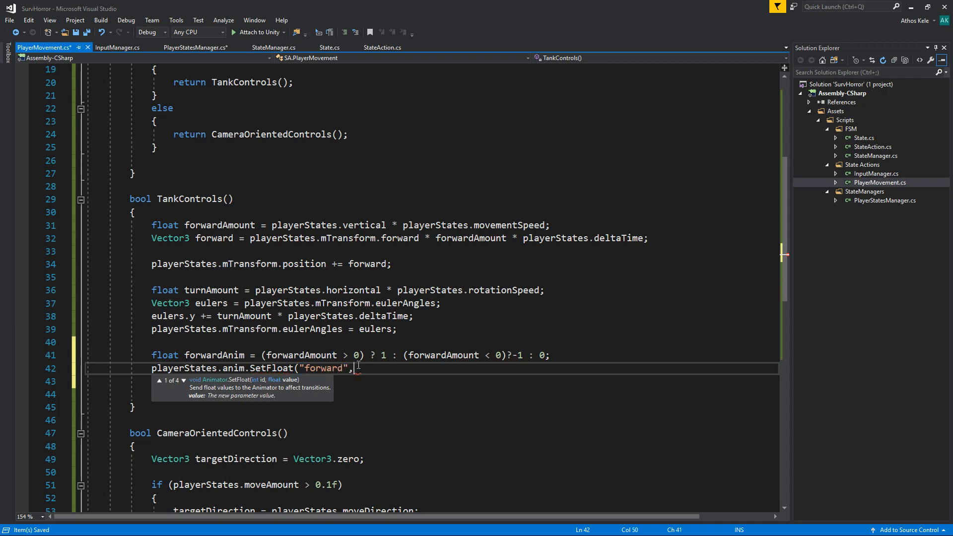
type("forwardAnim,0.2")
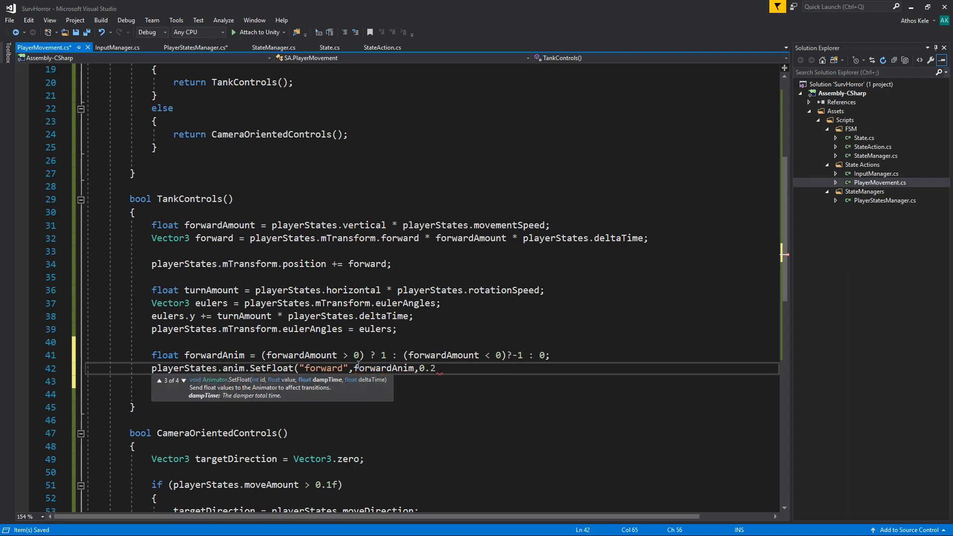
type("f, playerStates.m")
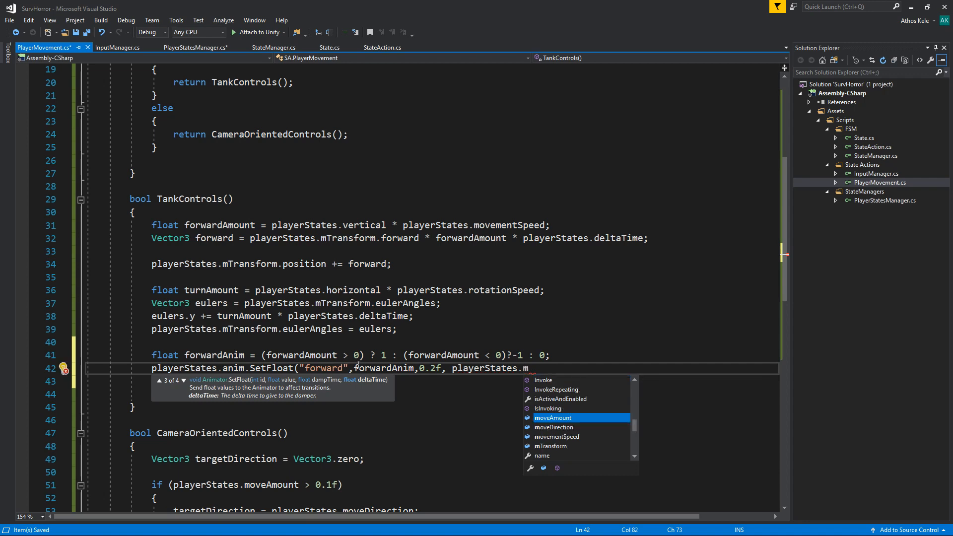
type("deltaTime")
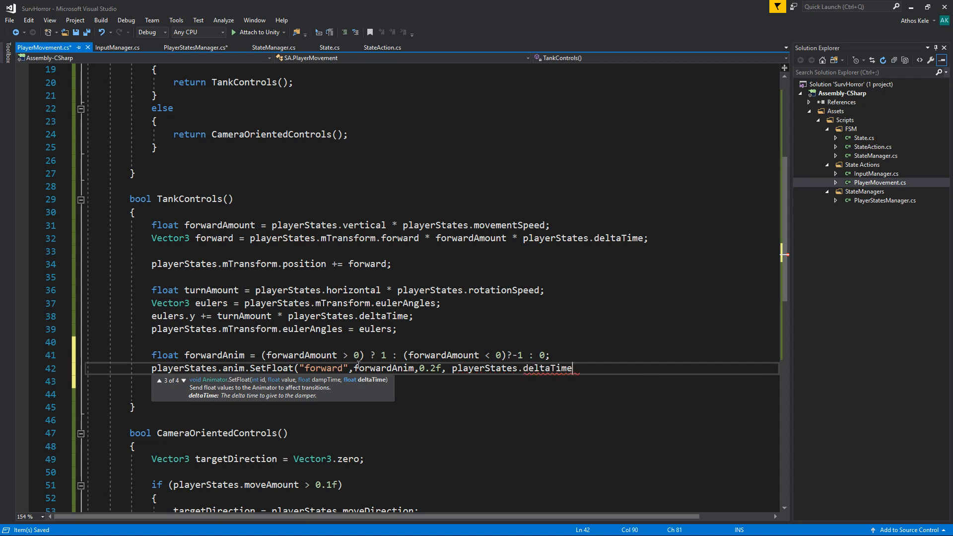
Step: Remove the stray Anims line and paste the SetFloat("forward" ...) call into CameraOrientedControls
left_click(192, 46)
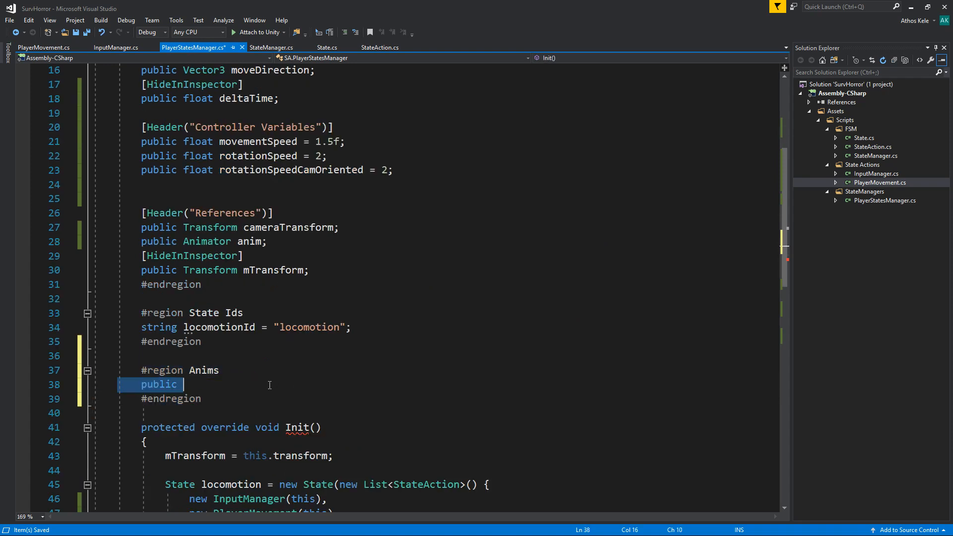
left_click(38, 48)
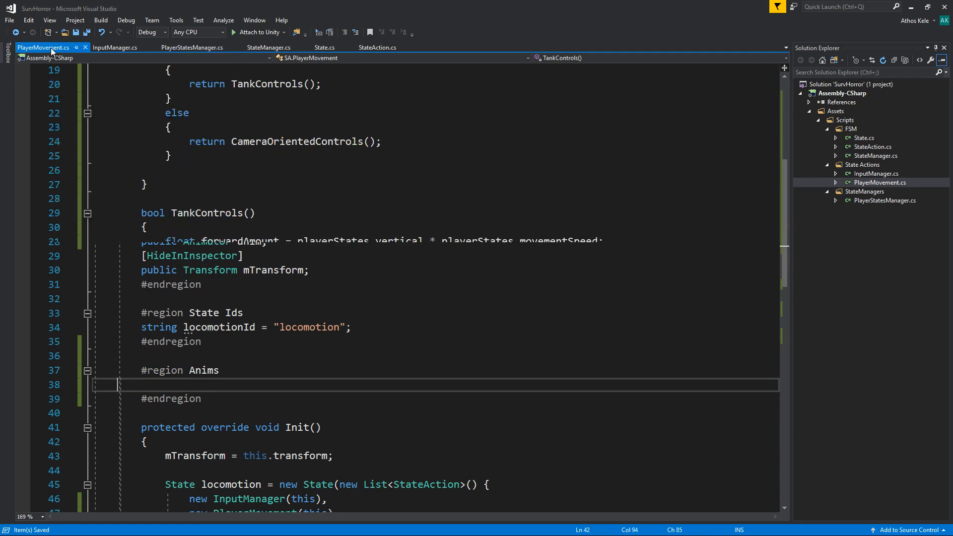
scroll("down", 3)
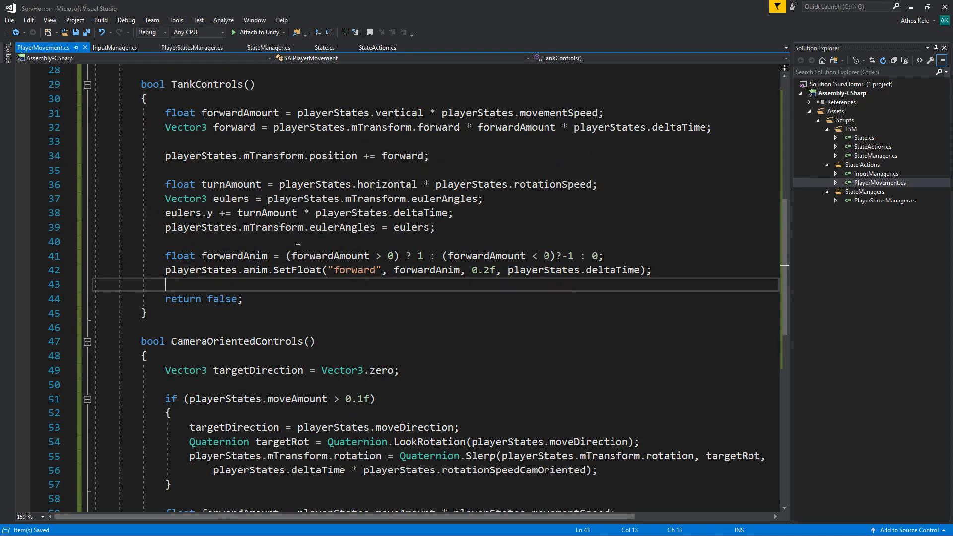
double_click(425, 270)
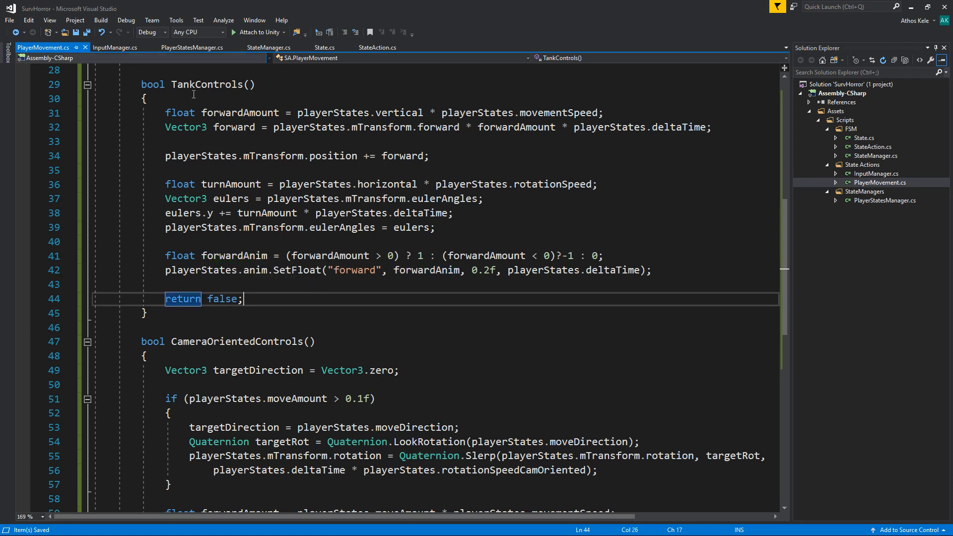
scroll("down", 3)
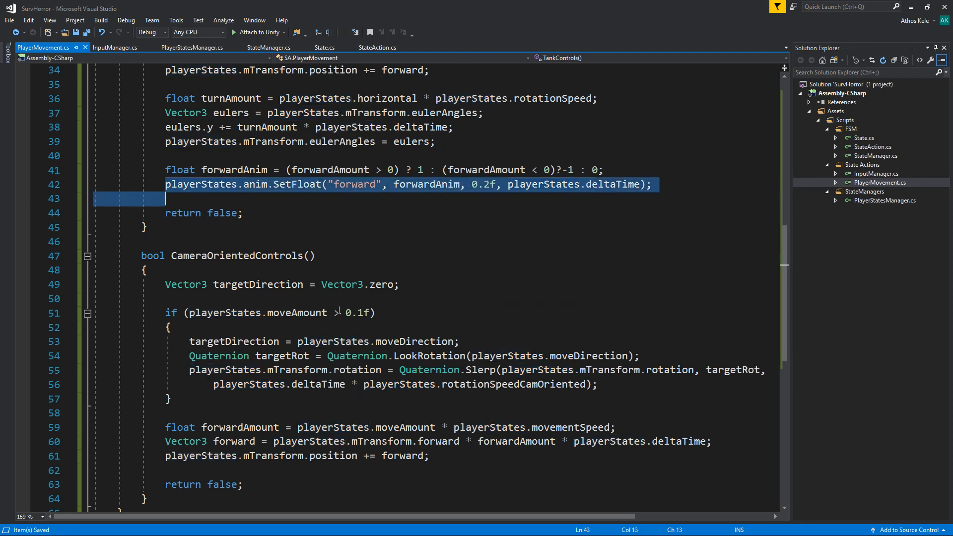
scroll("down", 3)
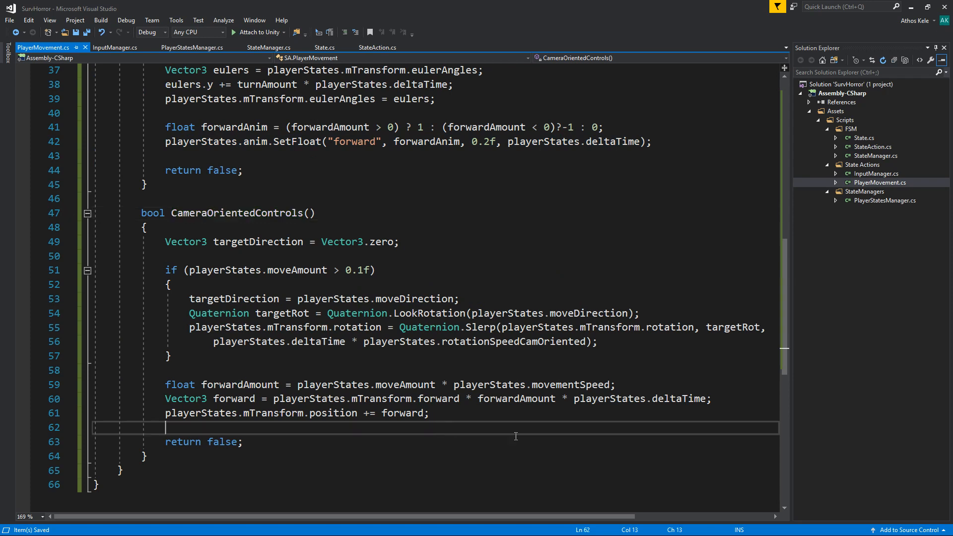
type("playerStates.anim.SetFloat(\"forward\", forwardAnim, 0.2f, playerStates.deltaTime);")
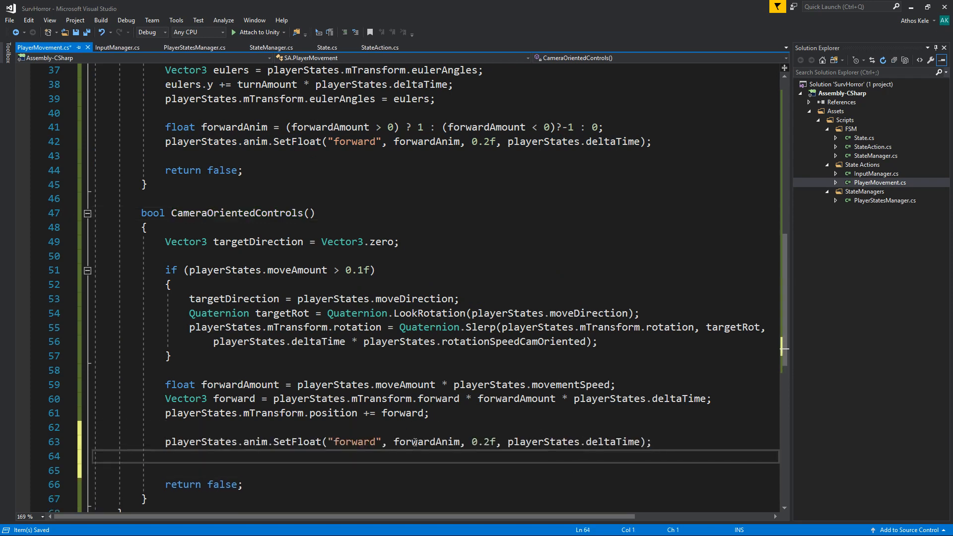
Step: Declare a float forwardAnim above the if in CameraOrientedControls using playerStates move amount
double_click(426, 442)
type("float forwardAnim = (forwardAmount > 0) ? 1 : (forwardAmount < 0) ? -1 : 0;")
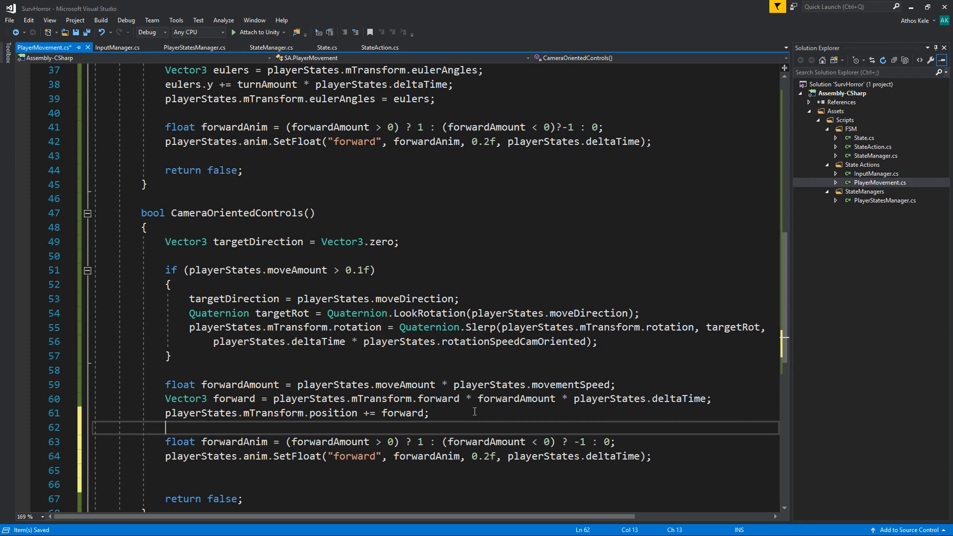
type("pla")
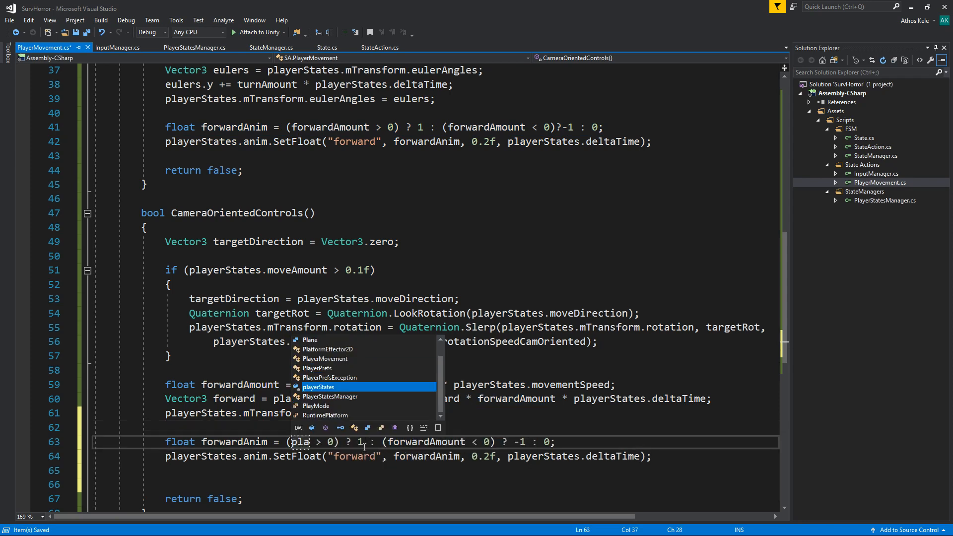
key("Tab")
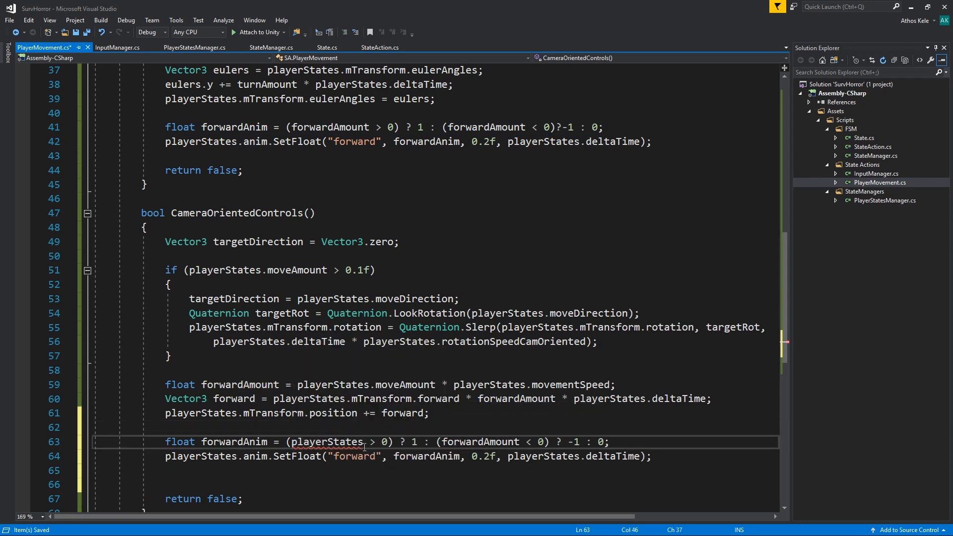
type("moveAmount")
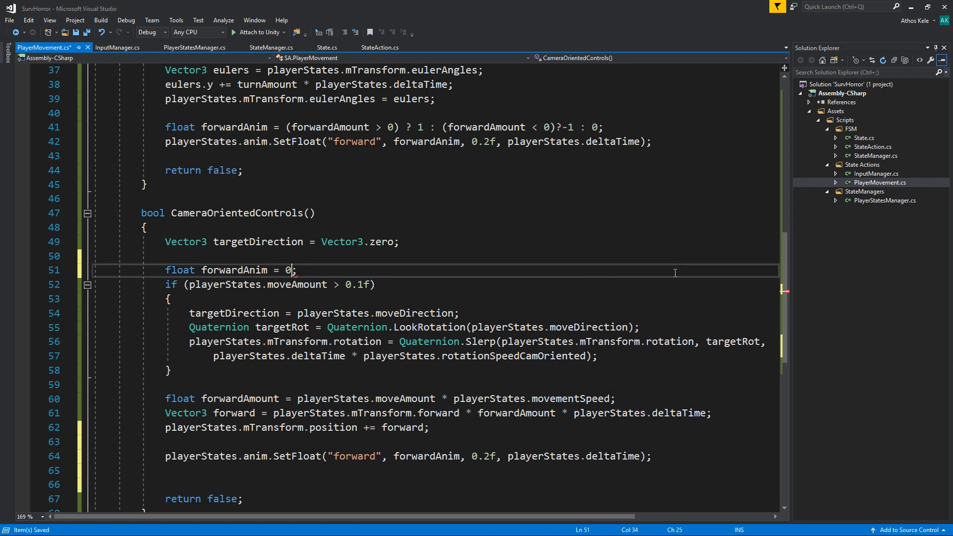
type("fo")
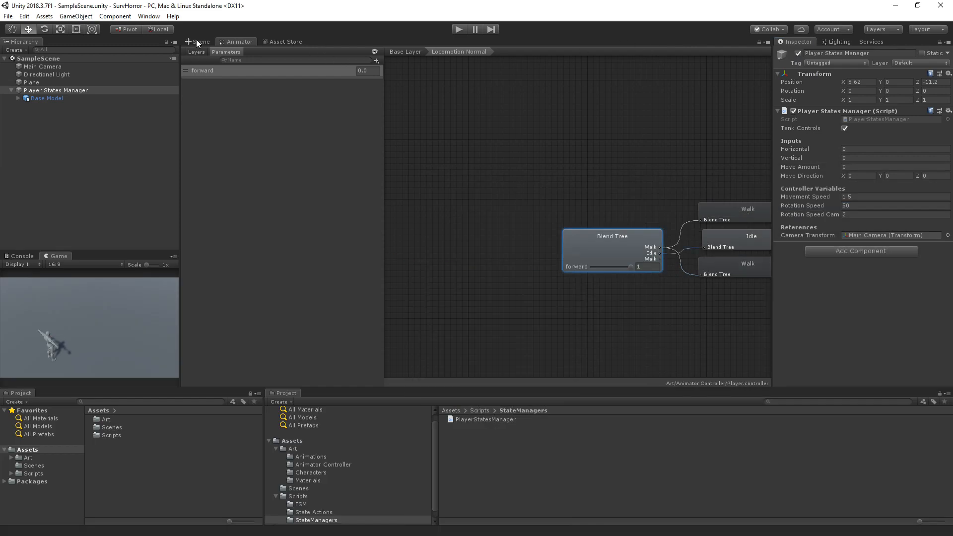
Step: Switch to the scene view, play-test the character's tank movement, then exit play mode
left_click(46, 97)
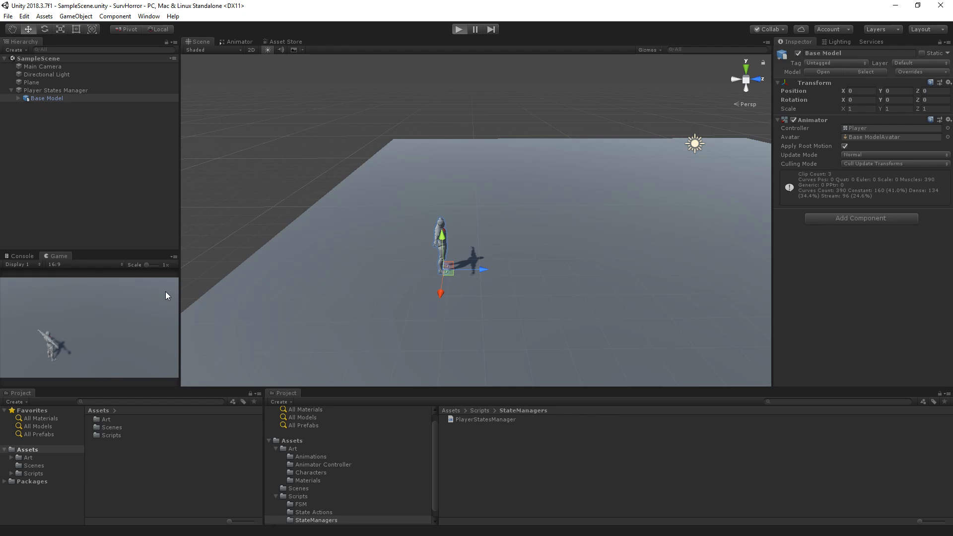
mouse_move(153, 302)
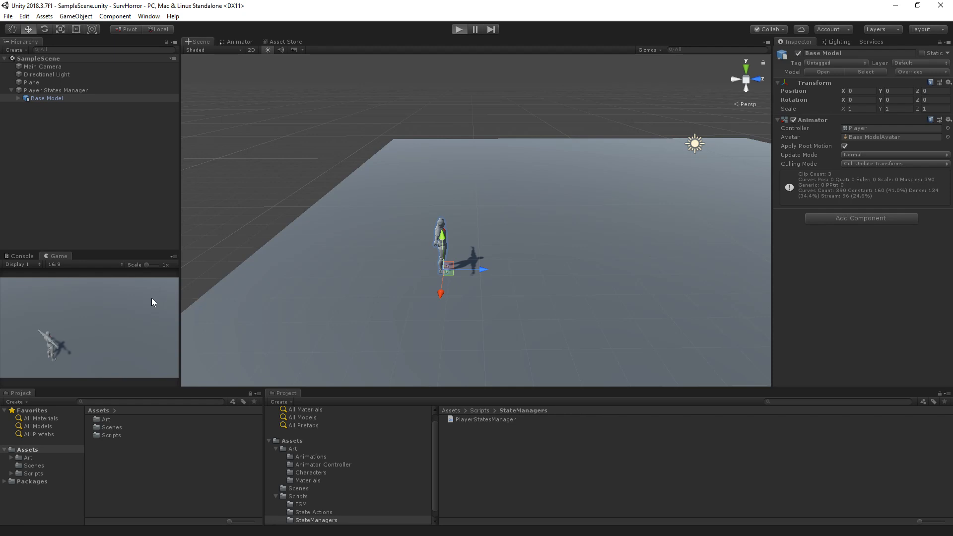
left_click(461, 29)
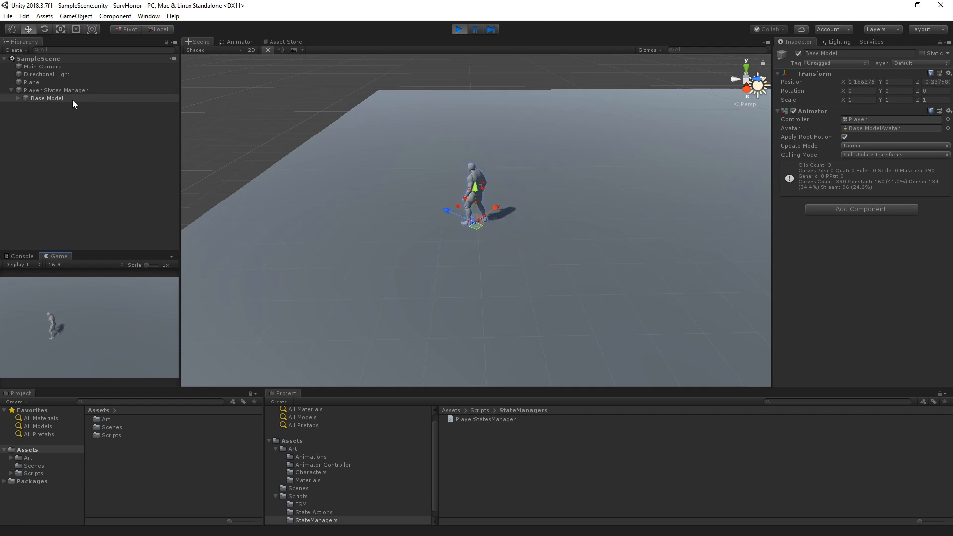
left_click(459, 27)
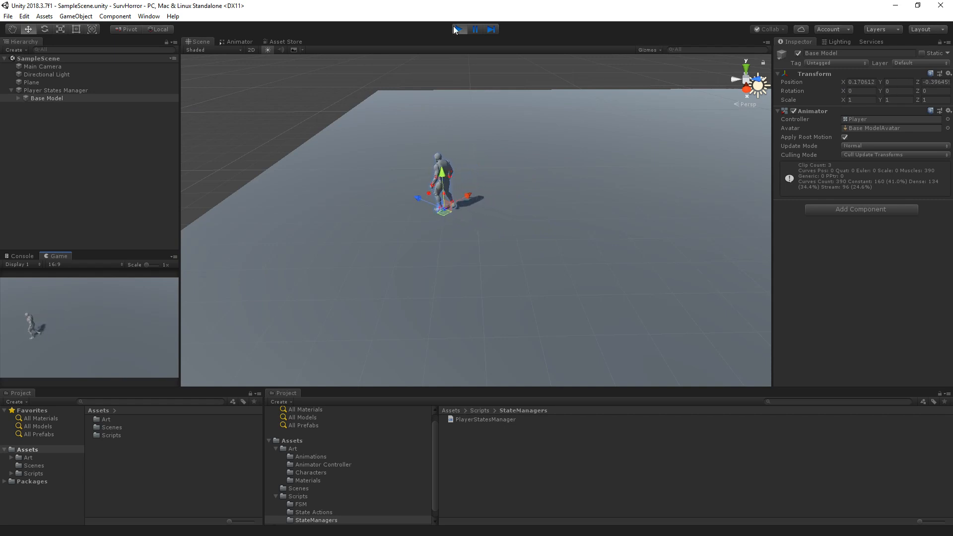
left_click(458, 28)
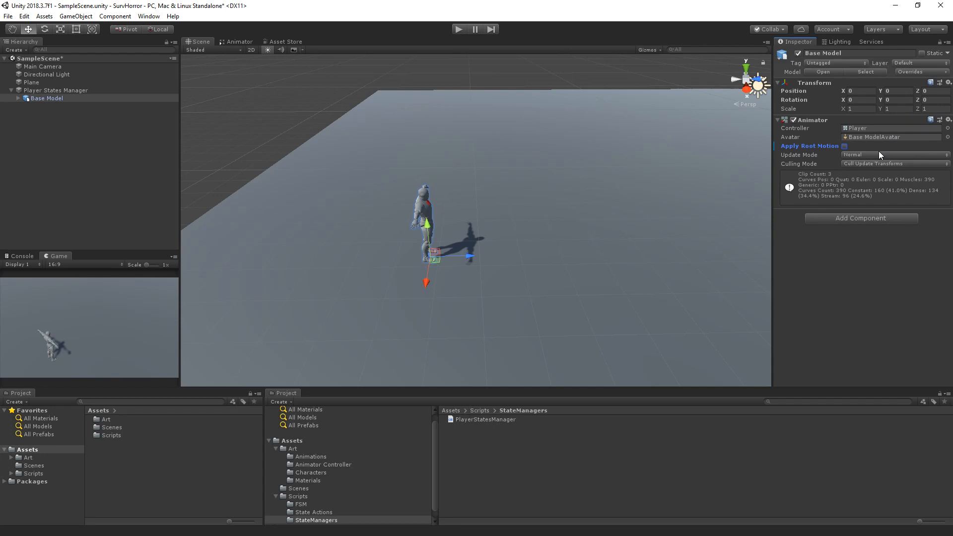
mouse_move(741, 157)
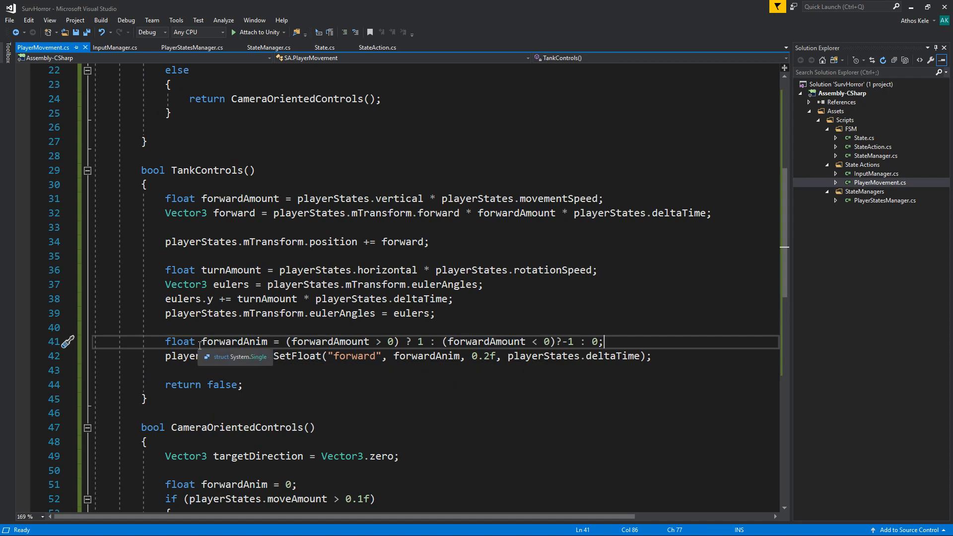
mouse_move(395, 313)
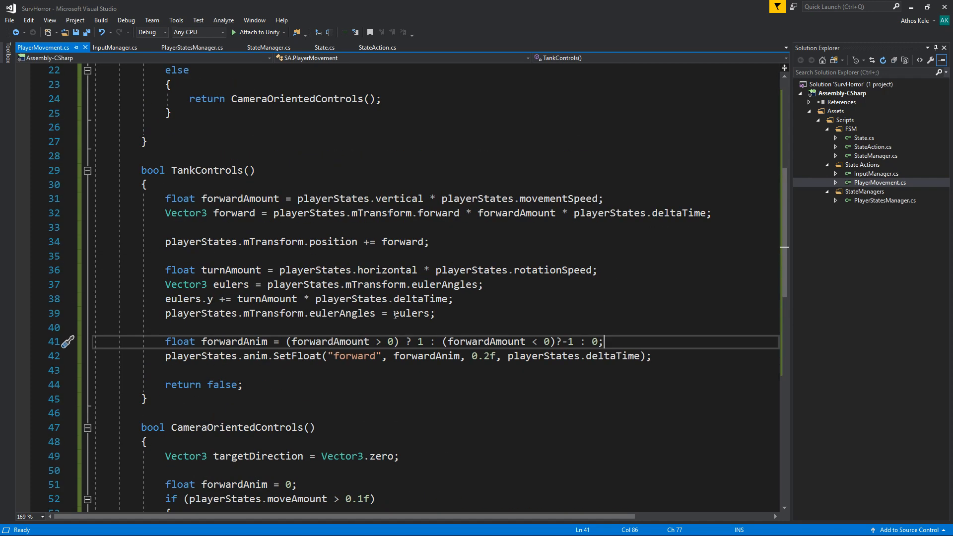
Step: In TankControls add an 'if (turnAmount > 0)' block that assigns forwardAnim
double_click(234, 342)
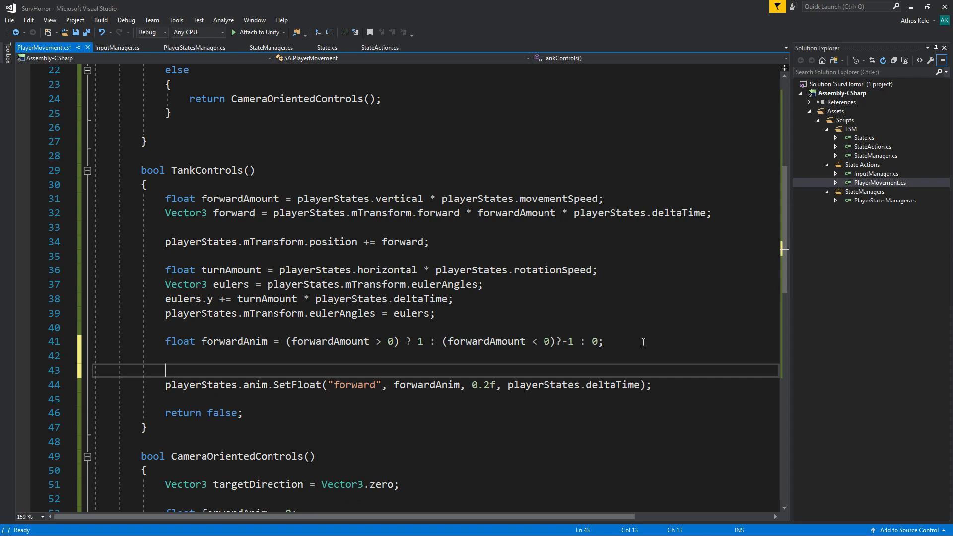
type("if(forwardAn")
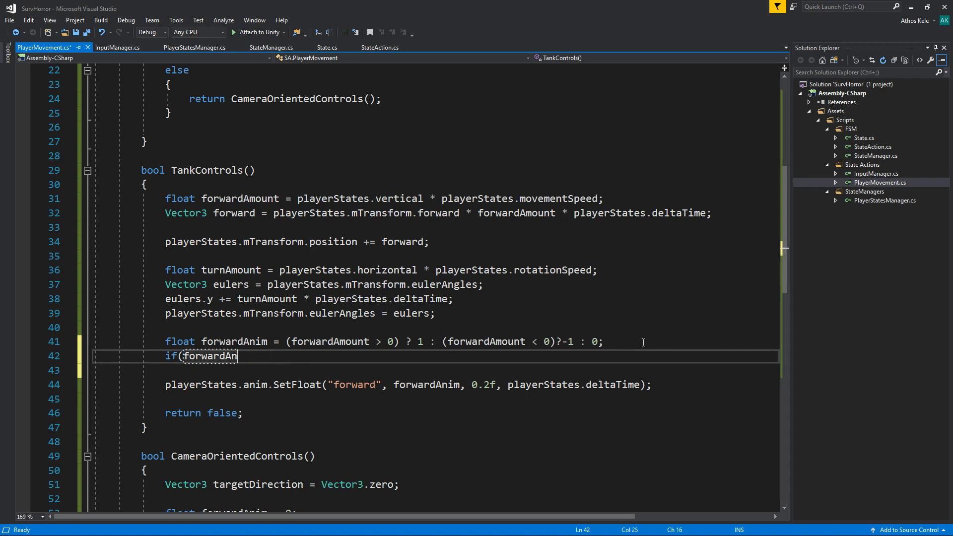
key("BackSpace")
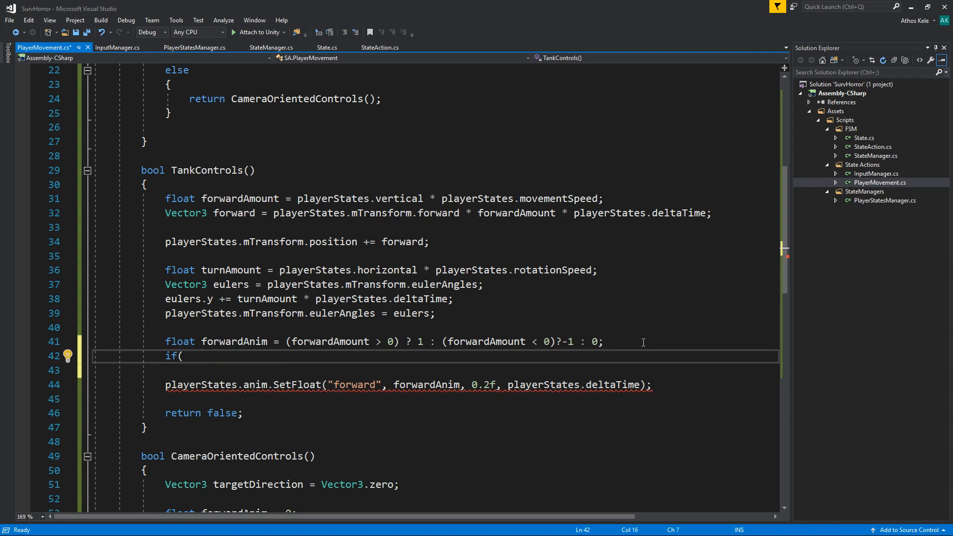
type("turnAmount")
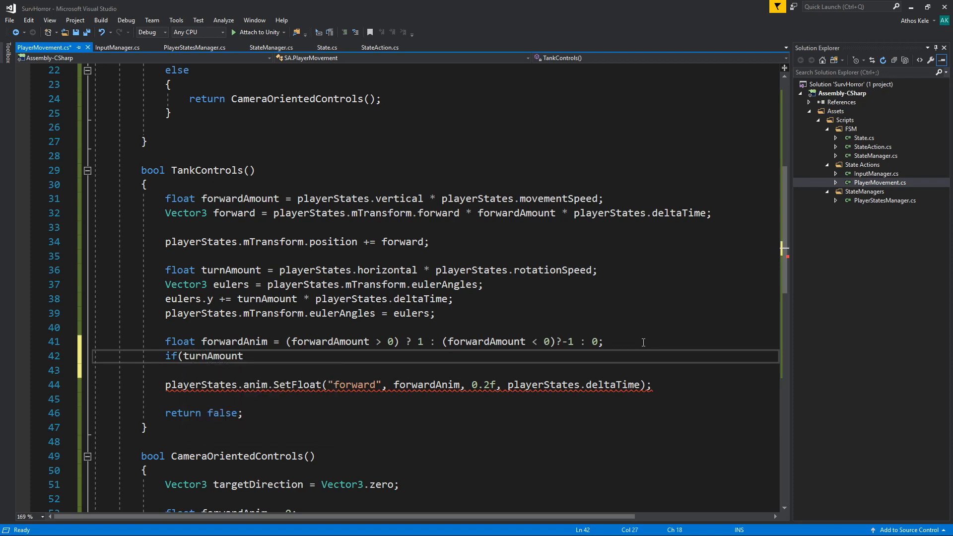
type("> 0)")
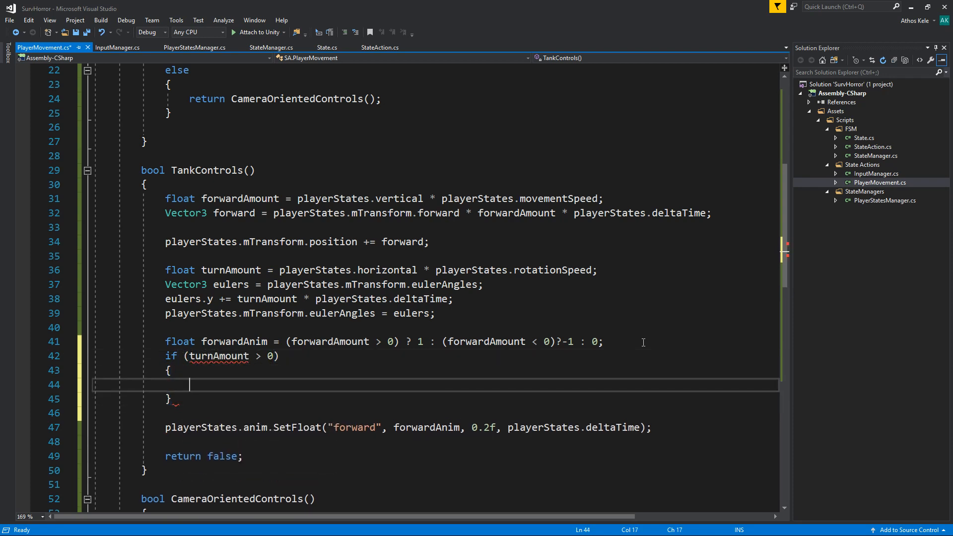
type("forwardAnim = 1;")
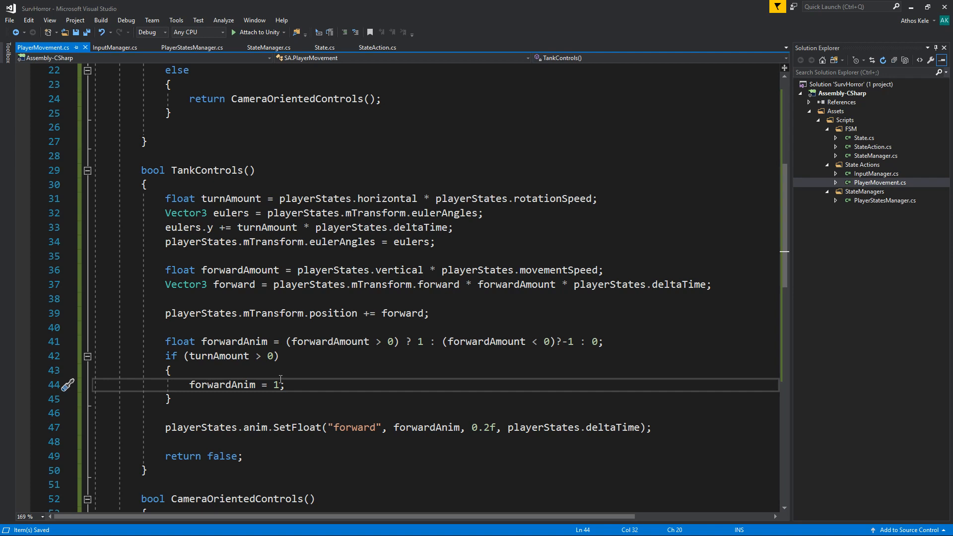
Step: Inside it set forwardAnim = 1 when forwardAmount >= 0, else forwardAnim = -1f
type("i")
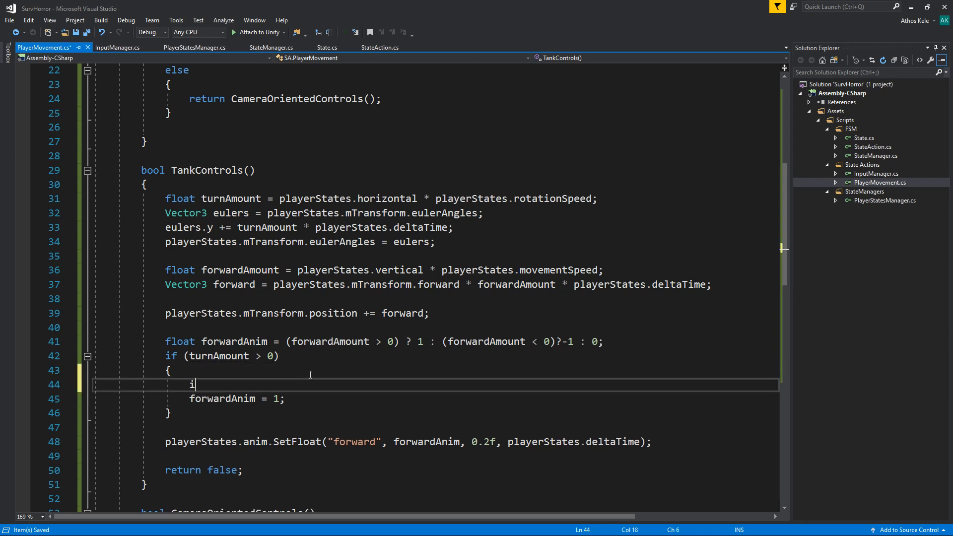
type("f(")
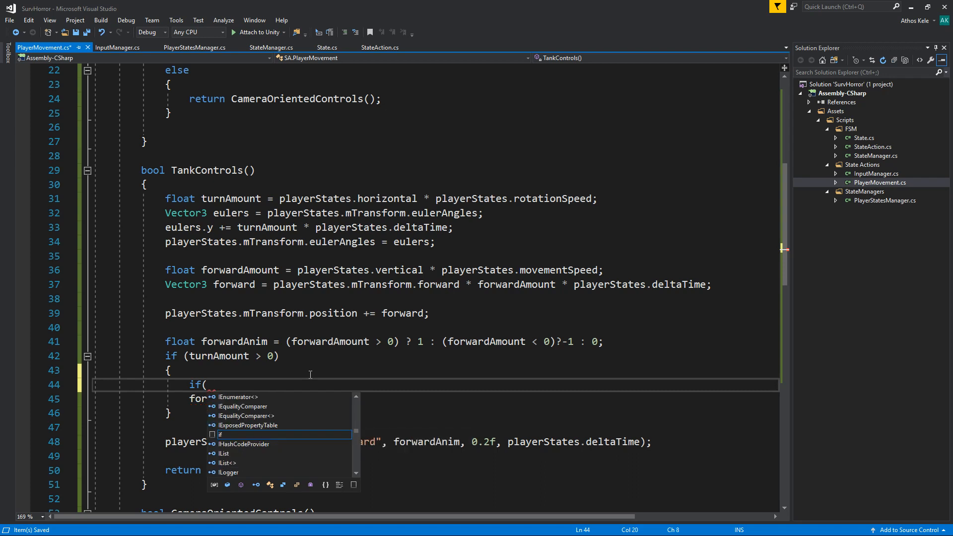
type("for")
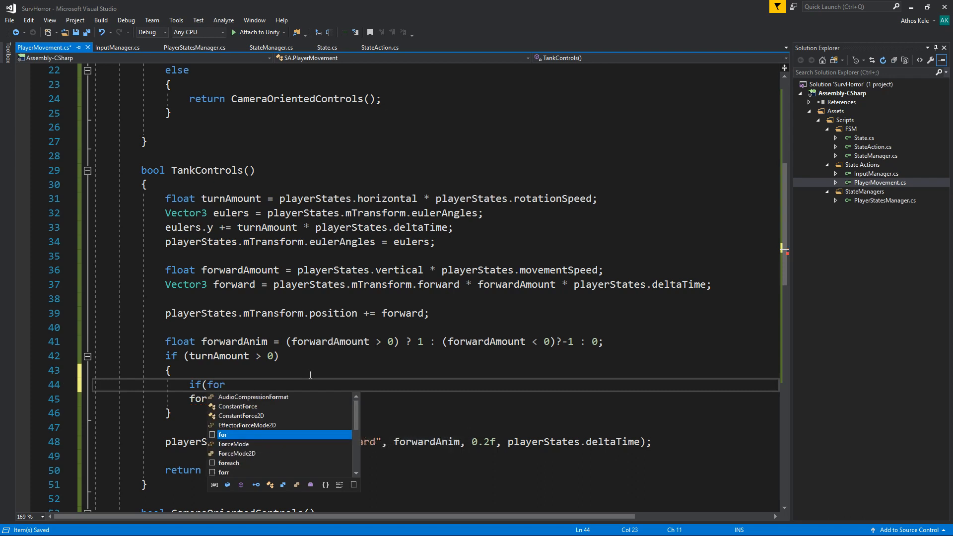
type("w")
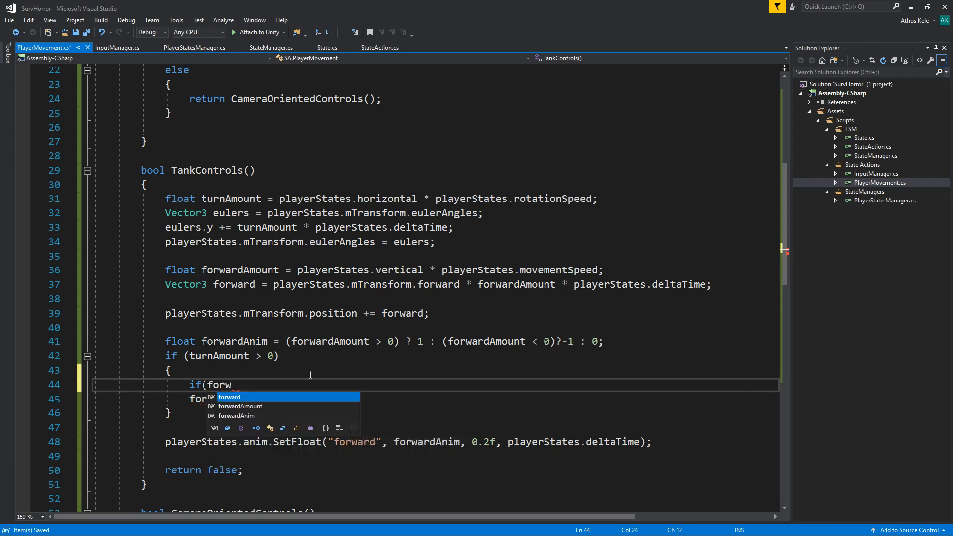
type("ardAmount >=")
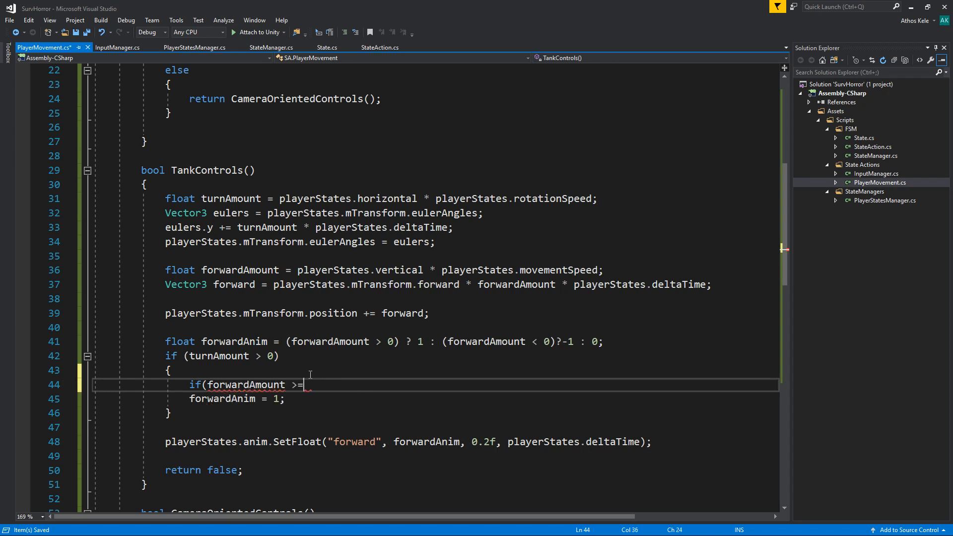
type("0)")
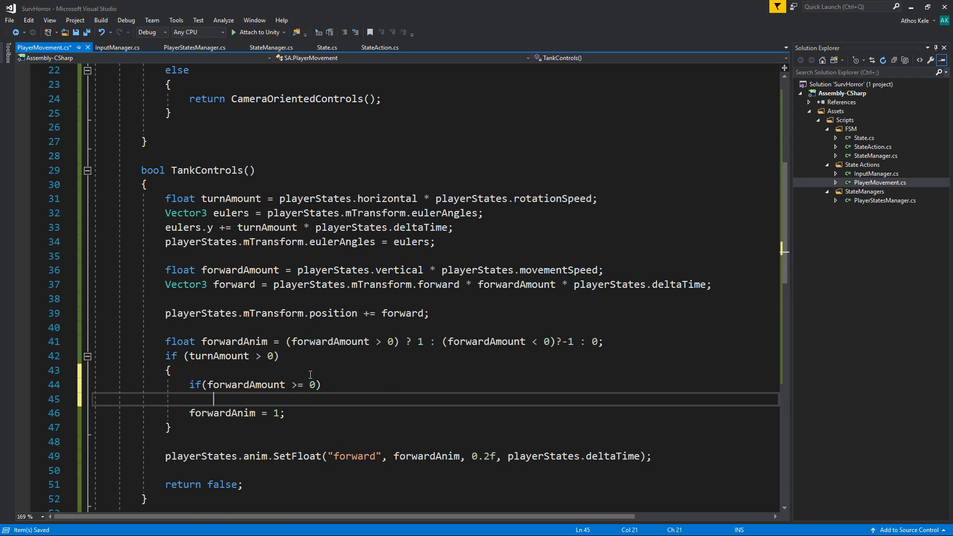
type("{")
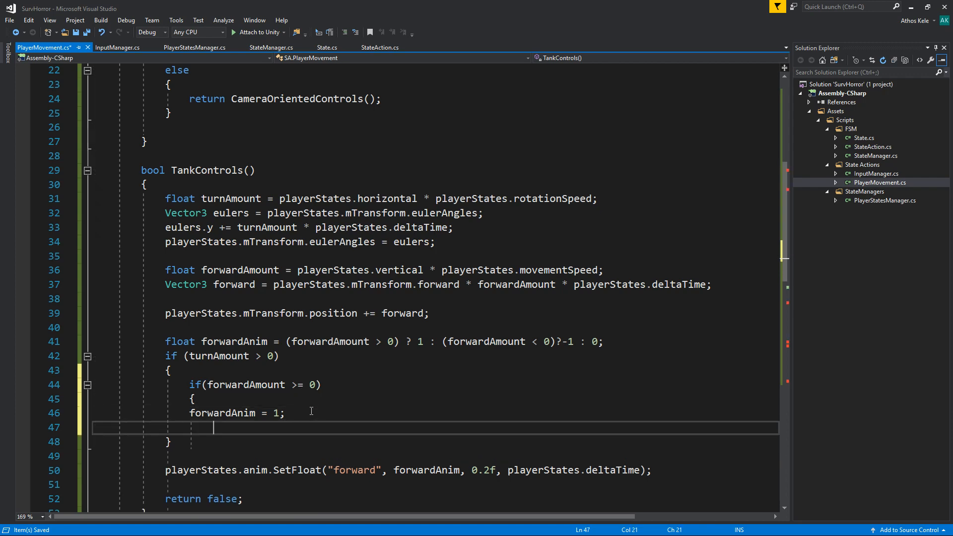
type("else")
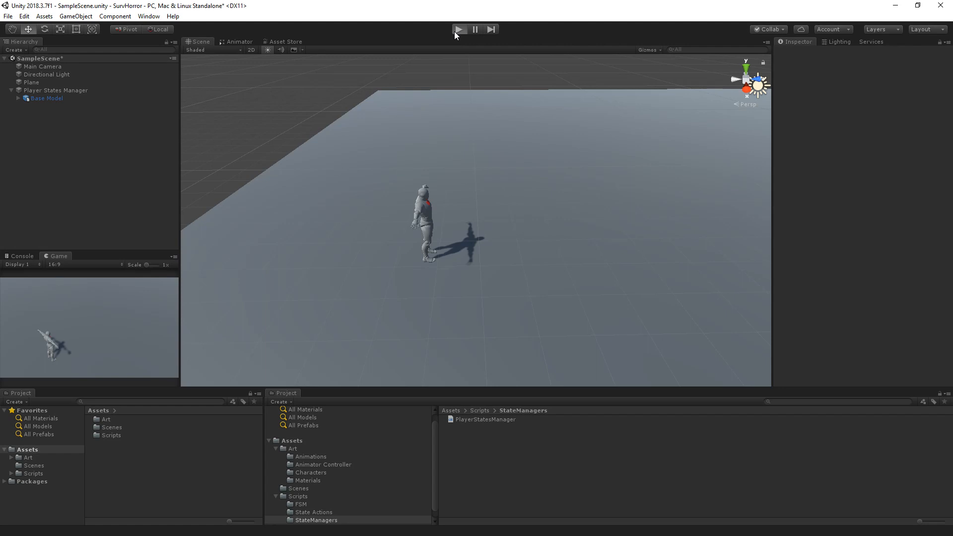
Step: Play the game briefly to check the turning animation
left_click(460, 28)
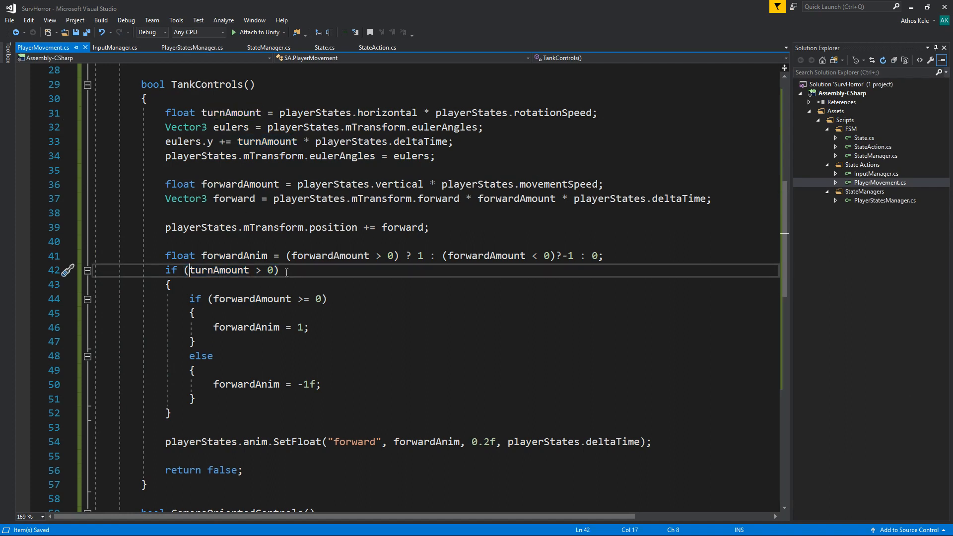
Step: Wrap turnAmount in Mathf.Abs() so turning either direction triggers the animation
type("Mathb")
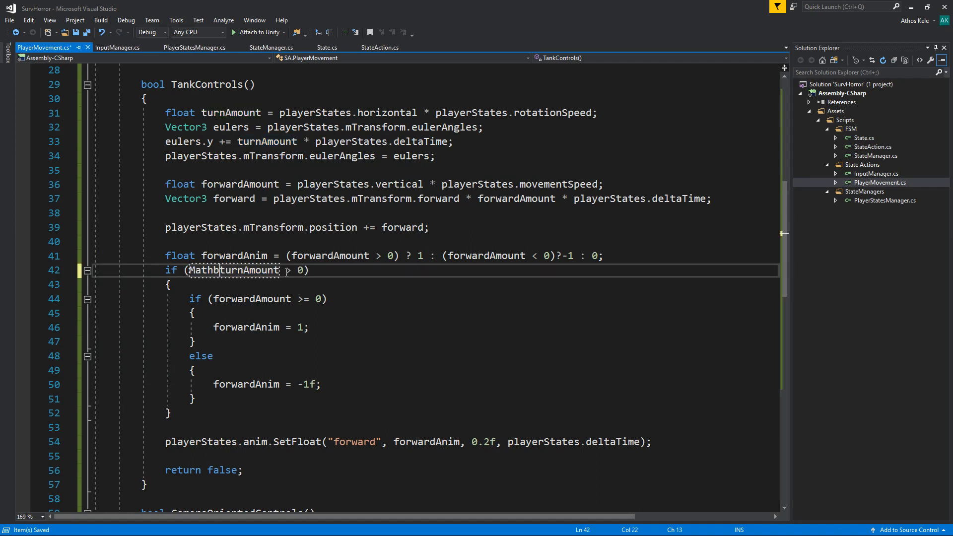
type("f.Abs(")
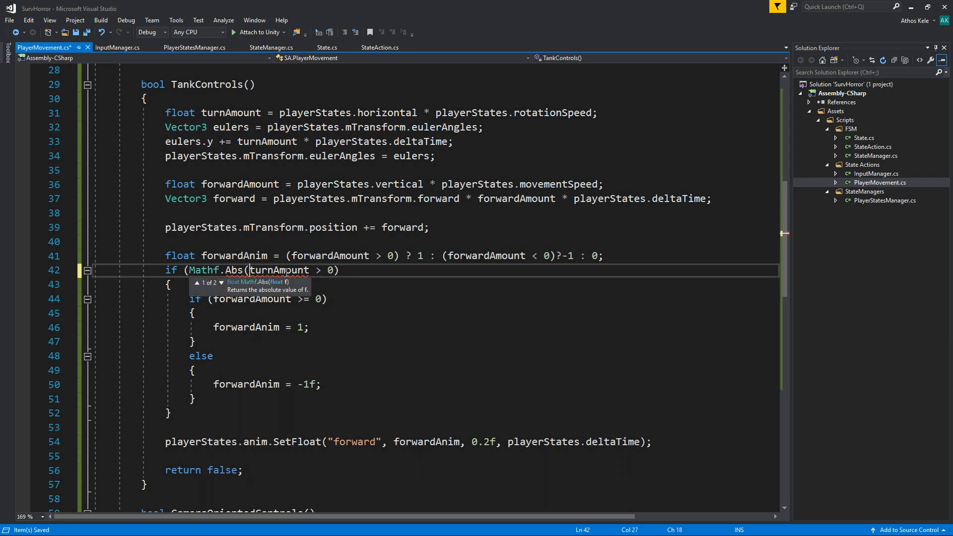
type(")")
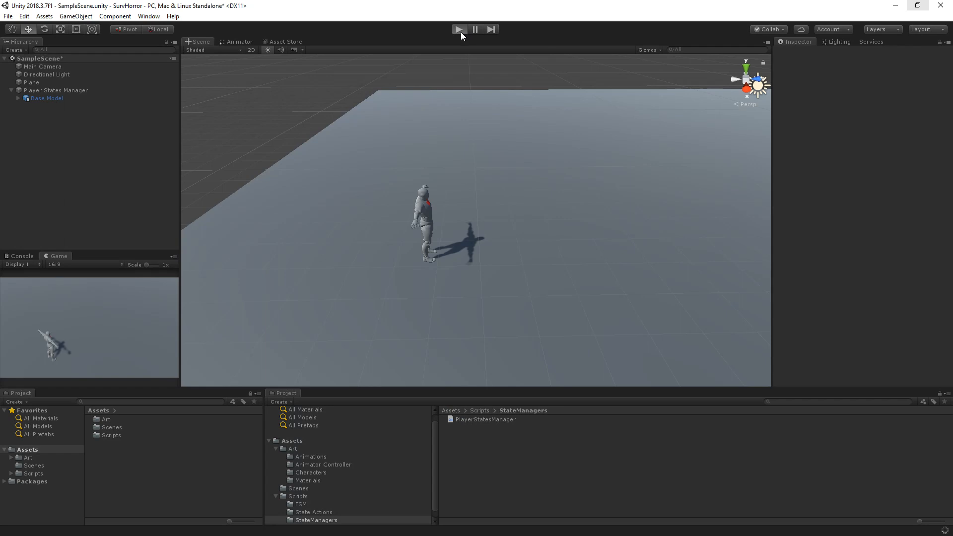
Step: Play the game to test turning both ways and select Player States Manager to view its script values
left_click(460, 29)
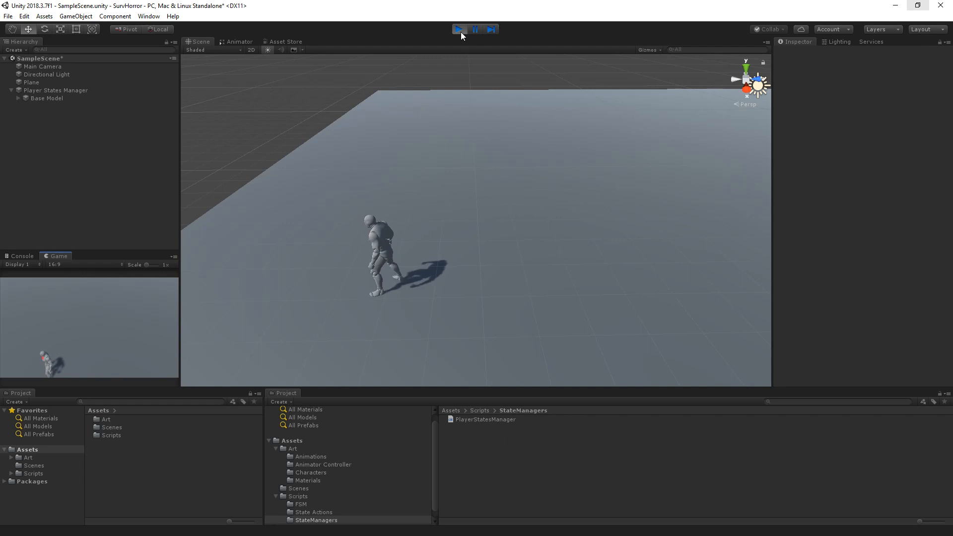
left_click(55, 89)
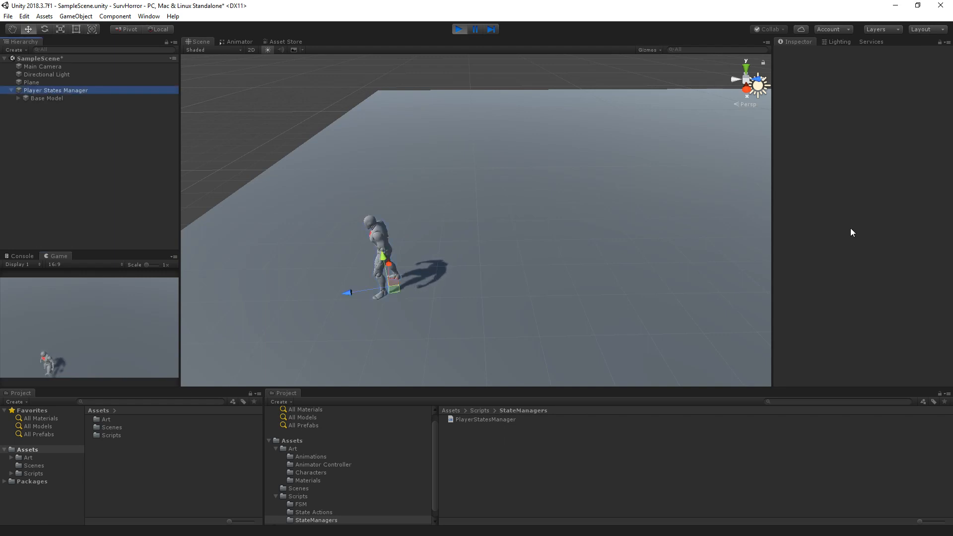
left_click(55, 89)
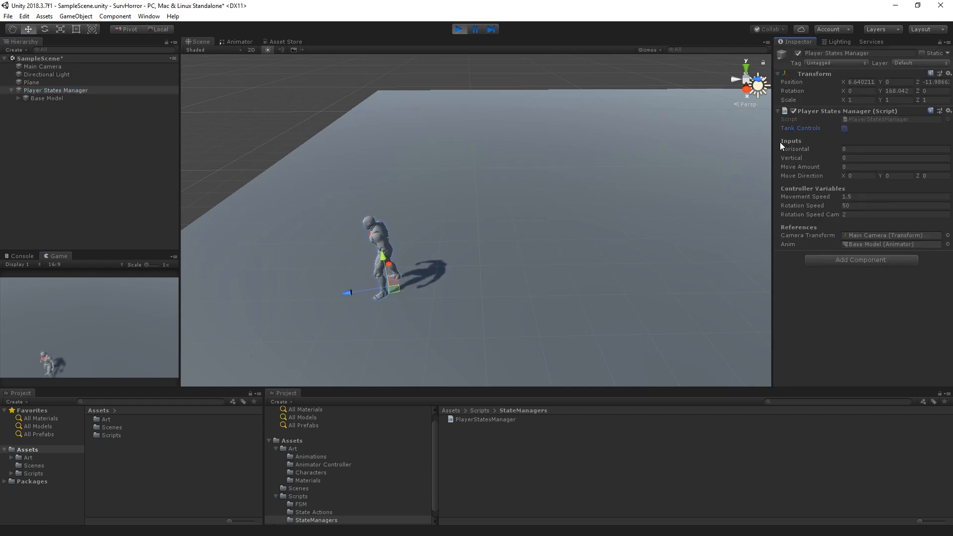